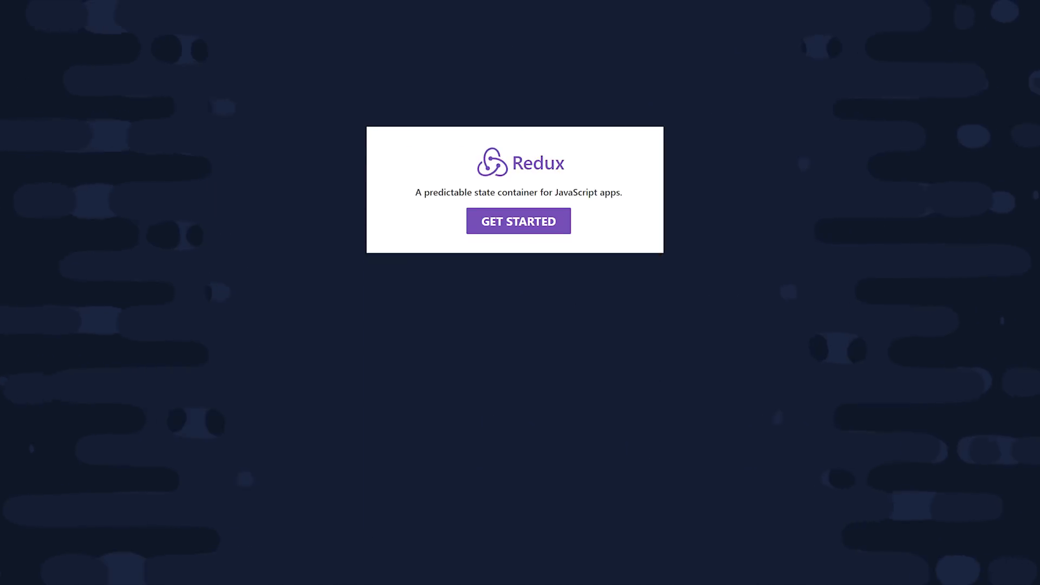
Tap the emulator's floating + button repeatedly to raise the demo counter.
left_click(518, 221)
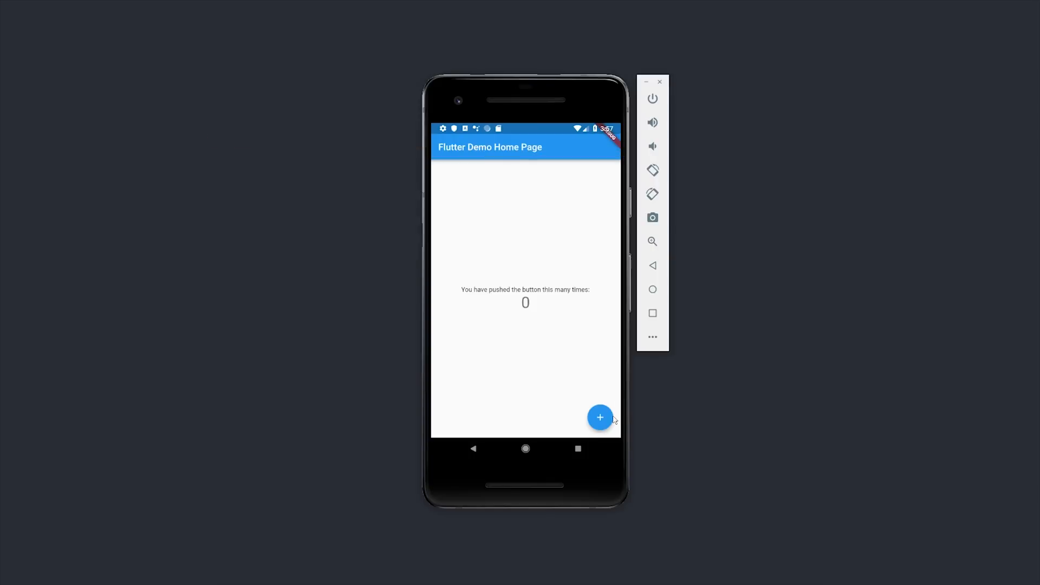
left_click(599, 417)
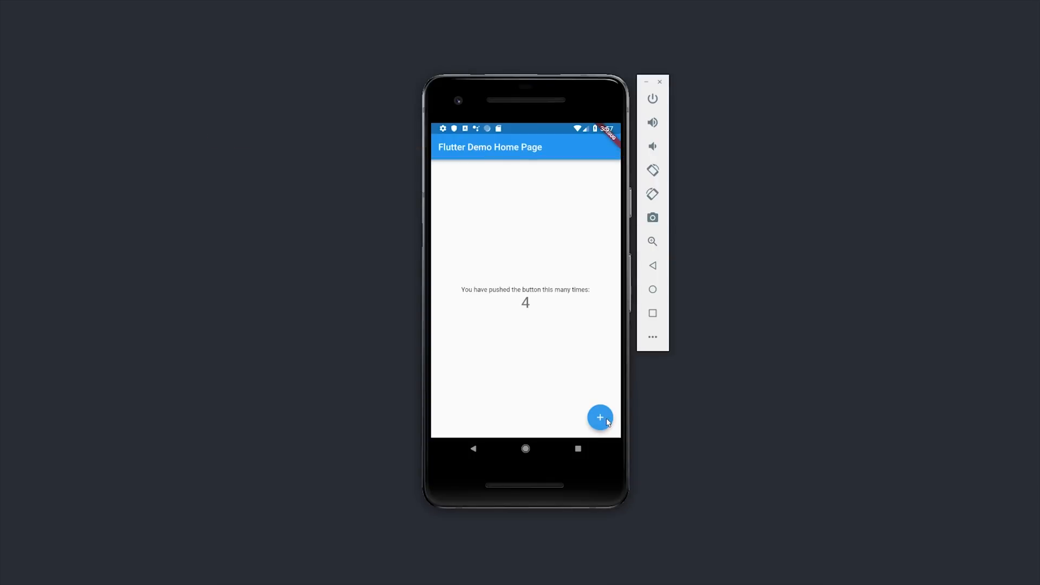
left_click(599, 417)
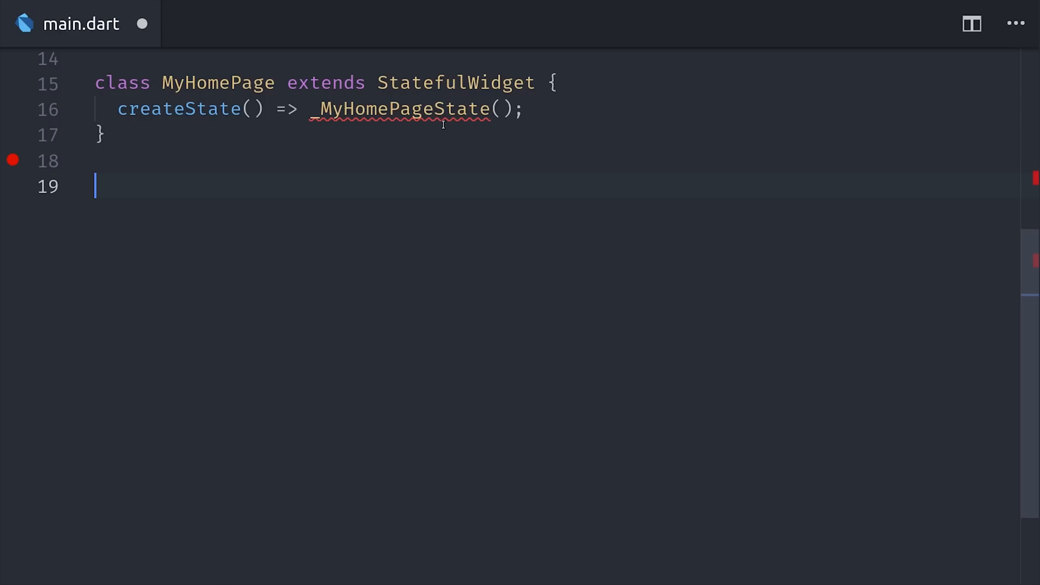
mouse_move(472, 247)
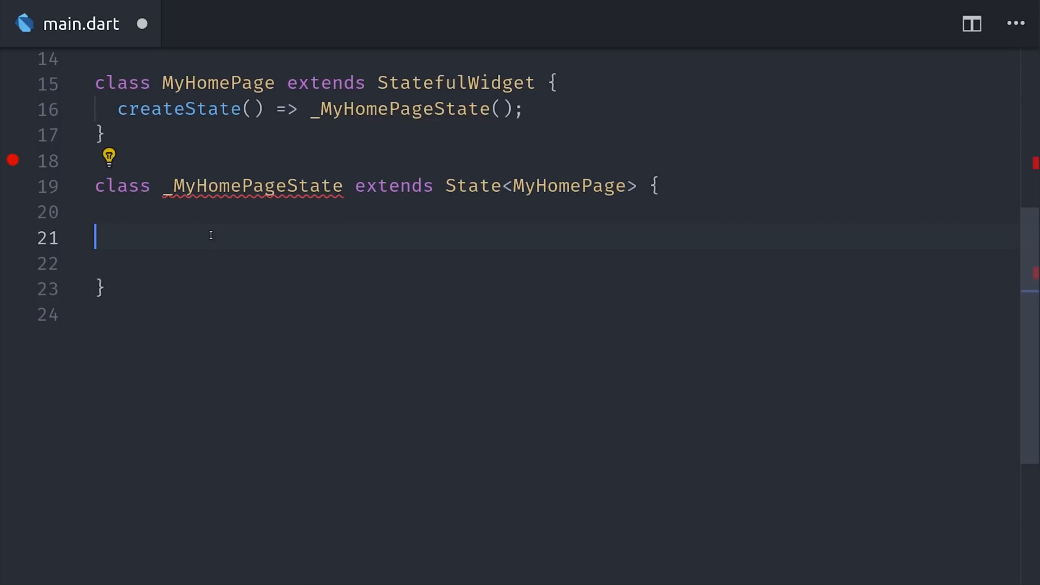
Declare int _counter = 0 and an _incrementCounter that does _counter++ inside setState.
type("int _counter = 0;")
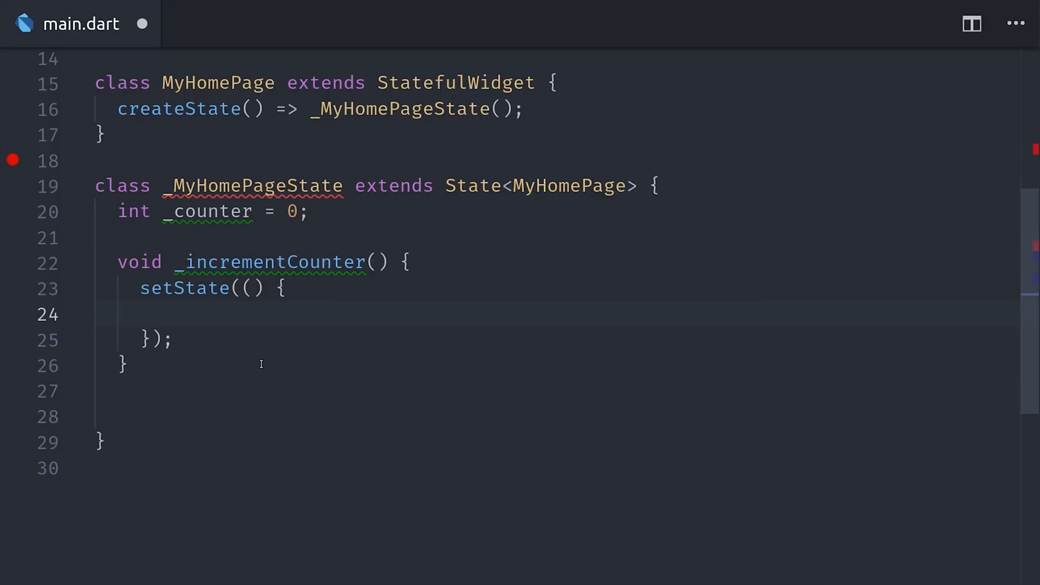
type("_counter++;")
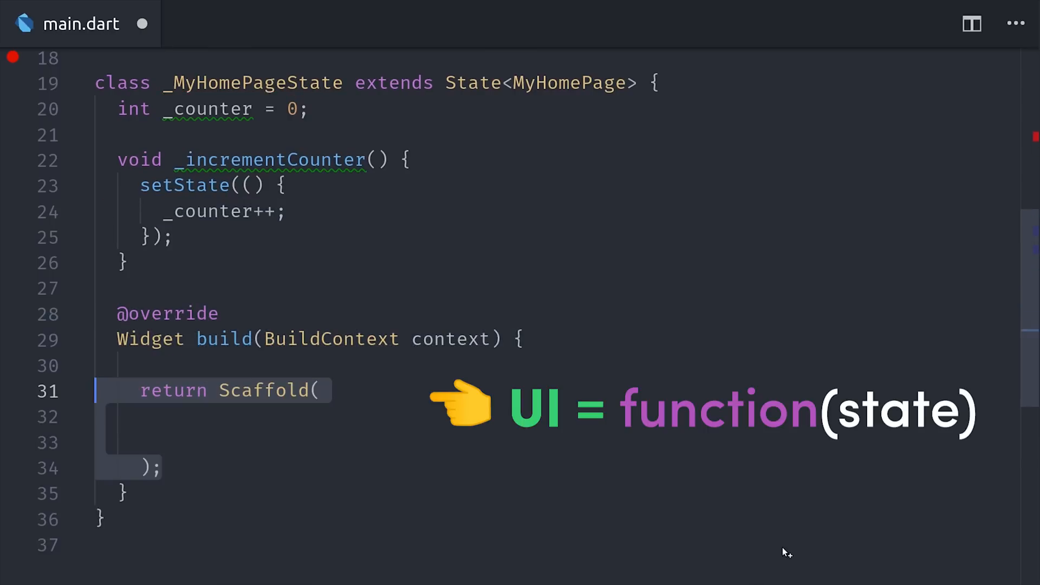
Give the Scaffold body: Text('$_counter') and a FloatingActionButton wired to _incrementCounter.
type("body:")
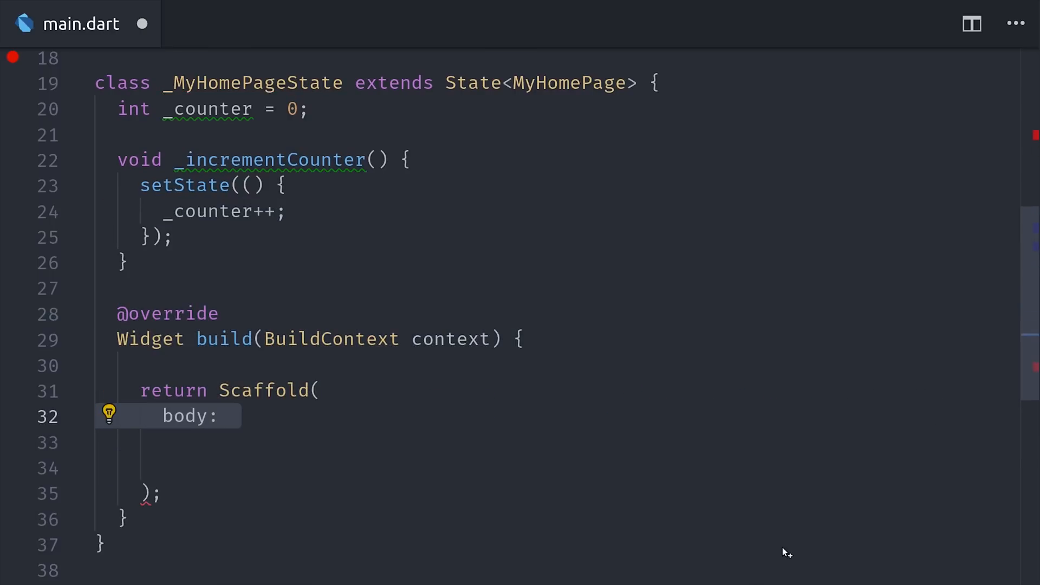
type("Text('$_counter'),")
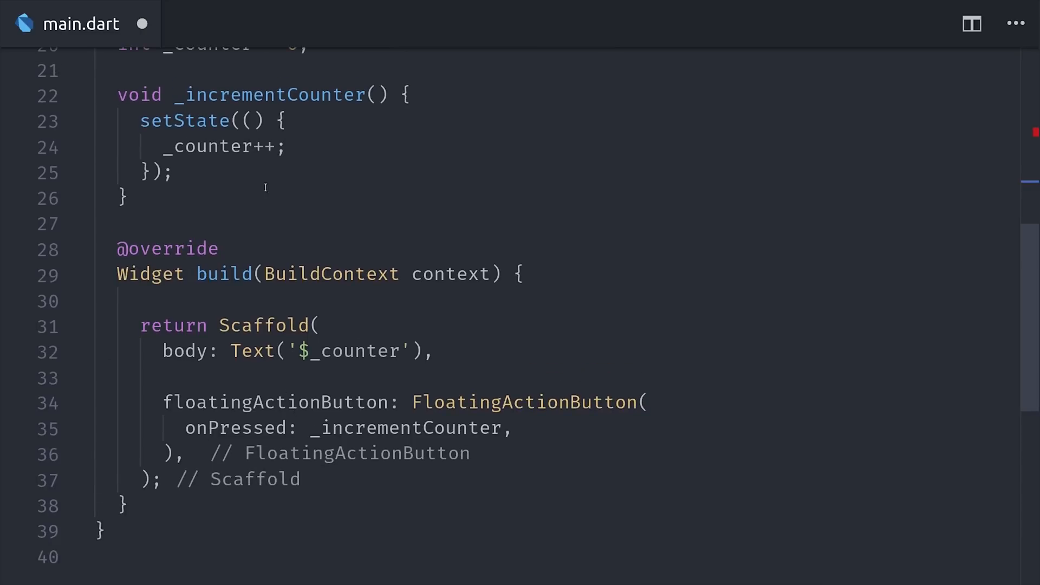
mouse_move(302, 291)
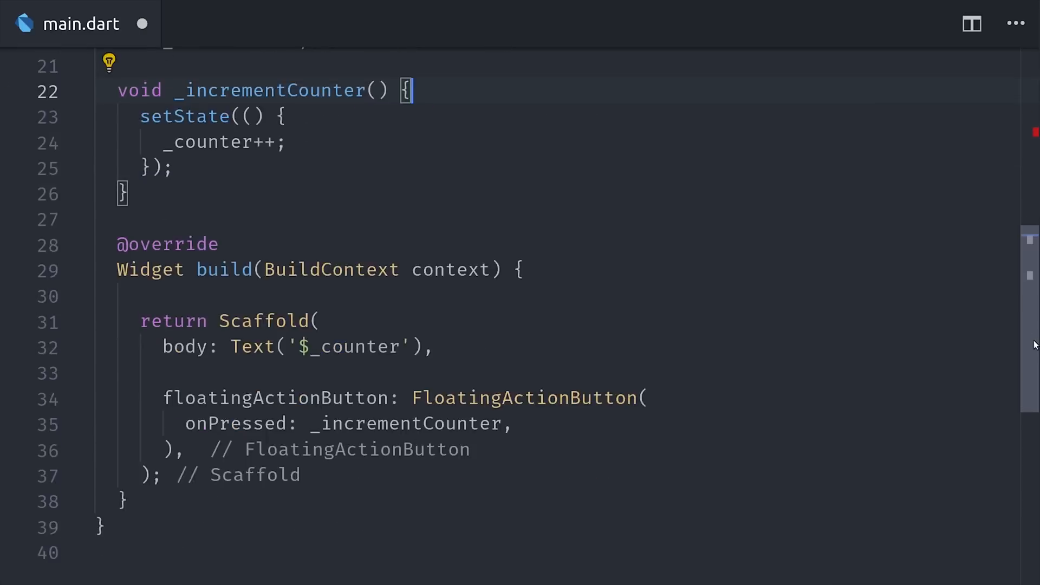
scroll("up", 3)
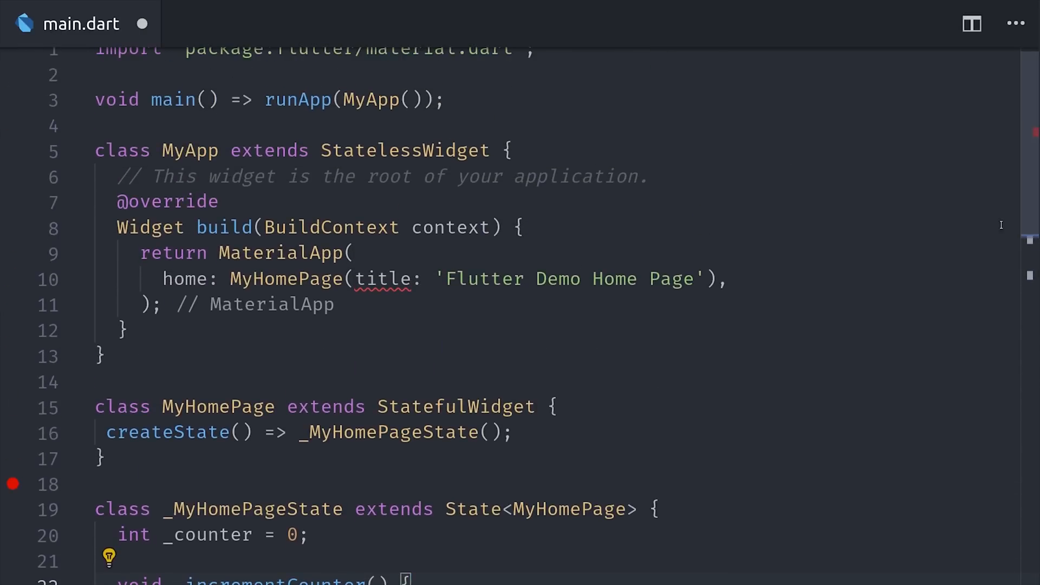
scroll("down", 3)
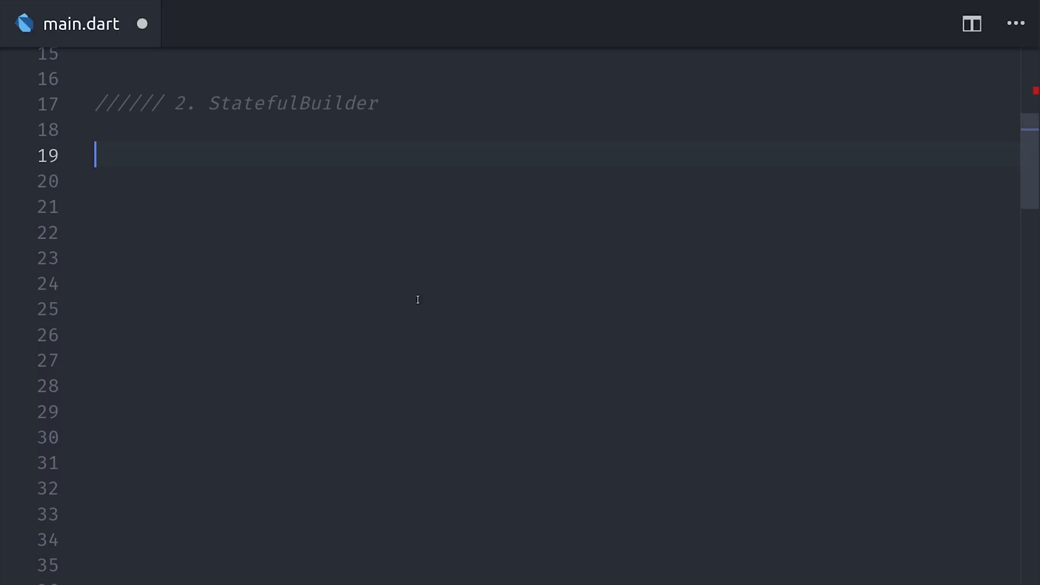
Write MyHomePage2 as a StatelessWidget with _counter = 0 returning a StatefulBuilder with (context, setState).
type("class MyHomePage2 extends StatelessWidget {")
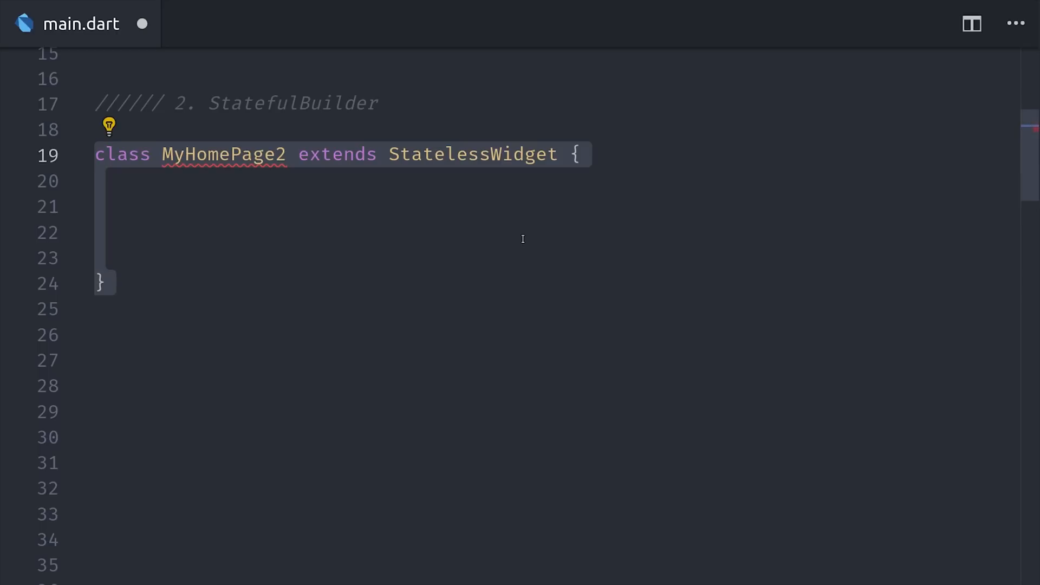
type("int _counter = 0;")
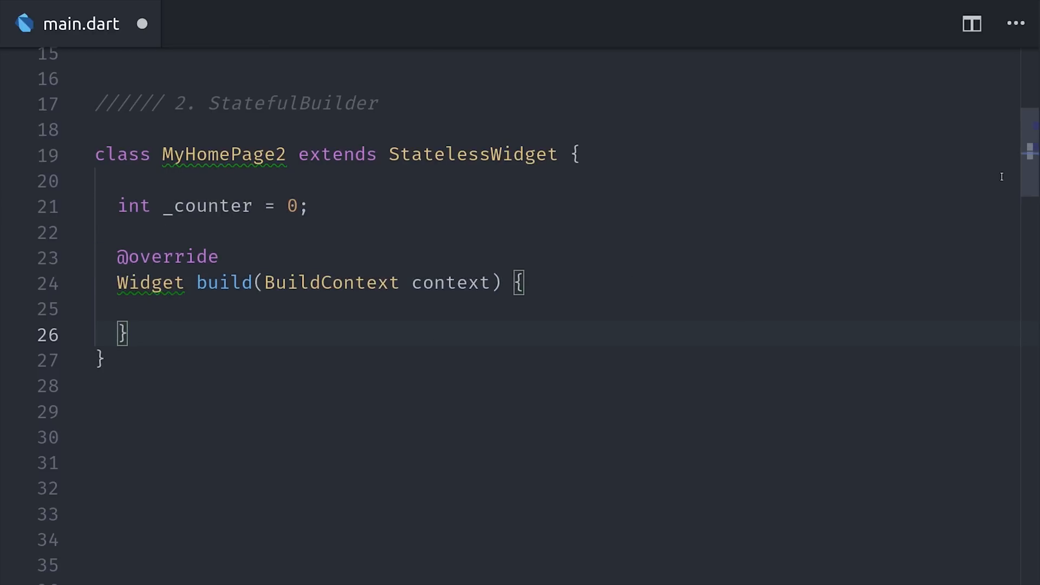
type("return StatefulBuilder(")
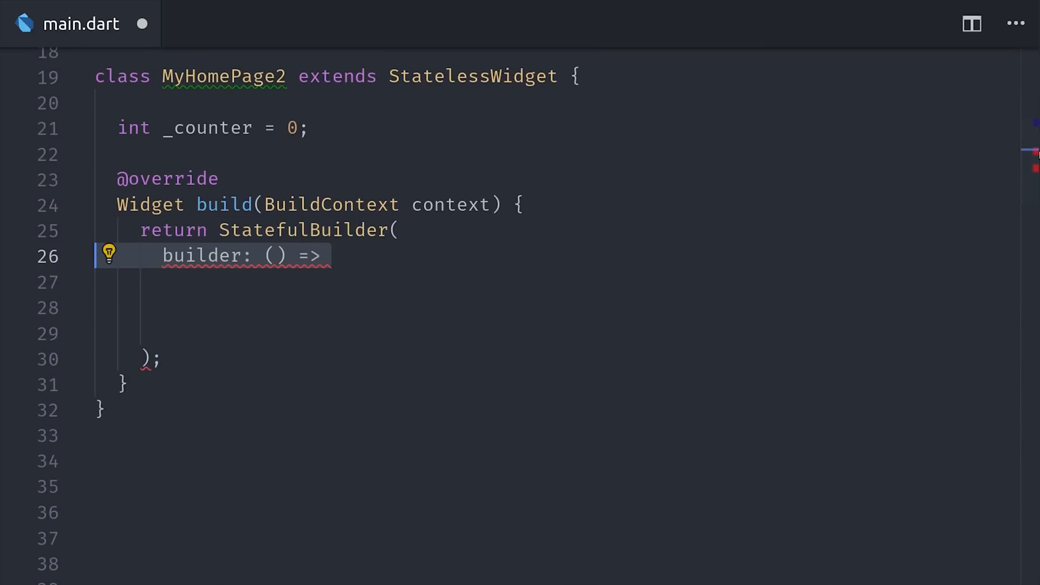
mouse_move(195, 304)
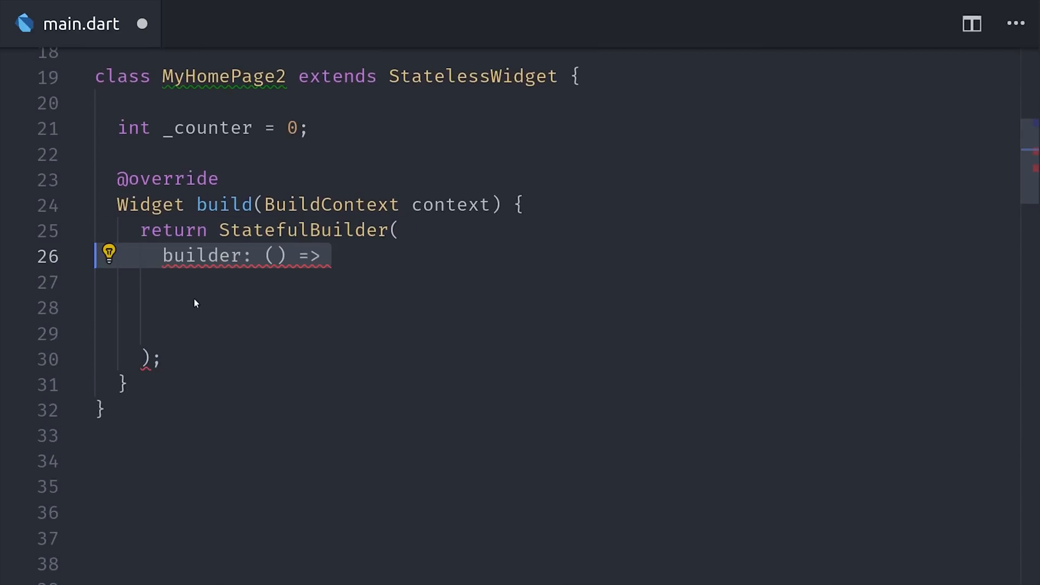
type("context, StateSetter")
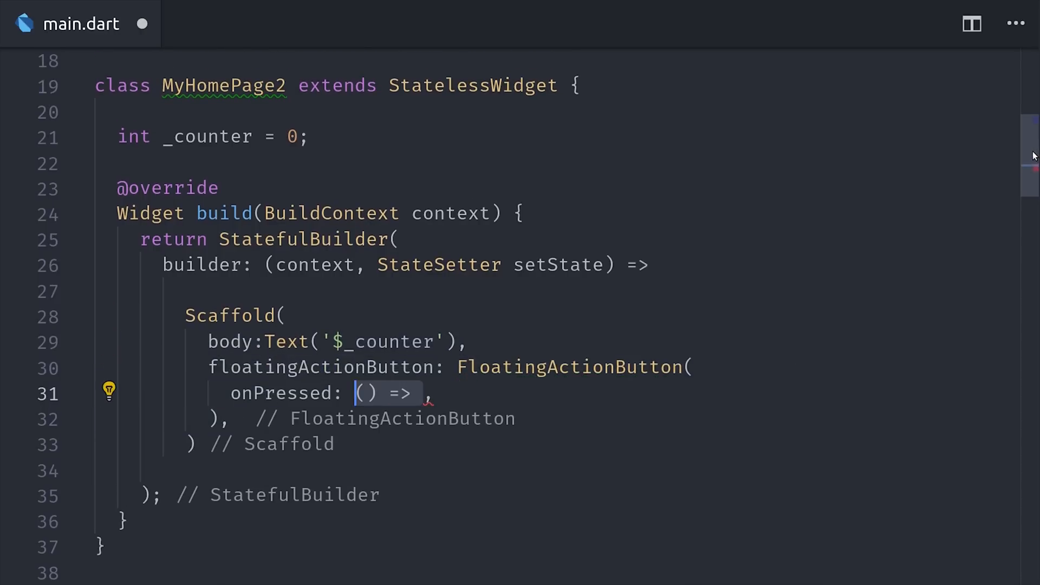
type("setState(() => _counter++)")
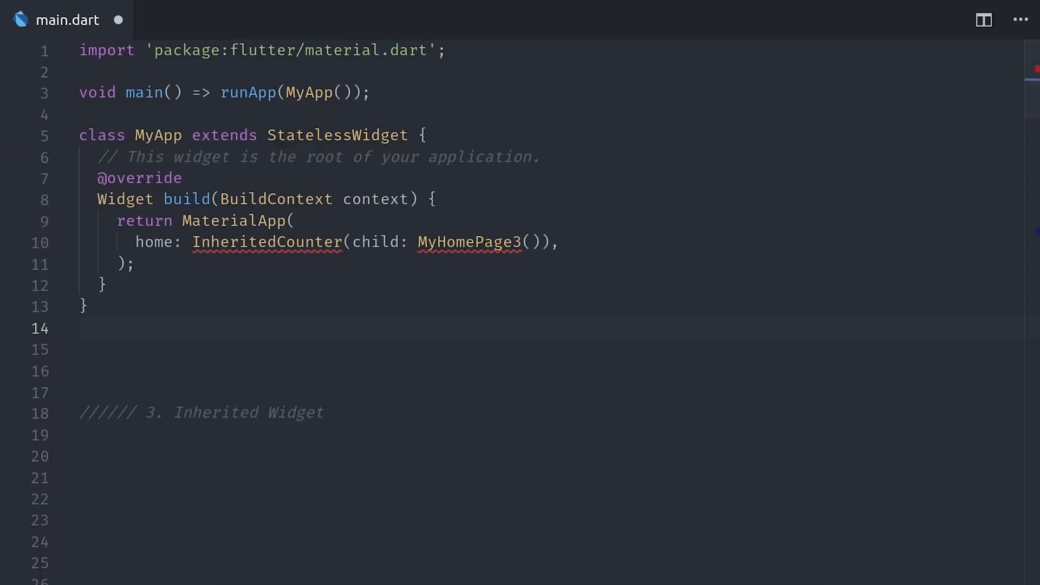
mouse_move(880, 276)
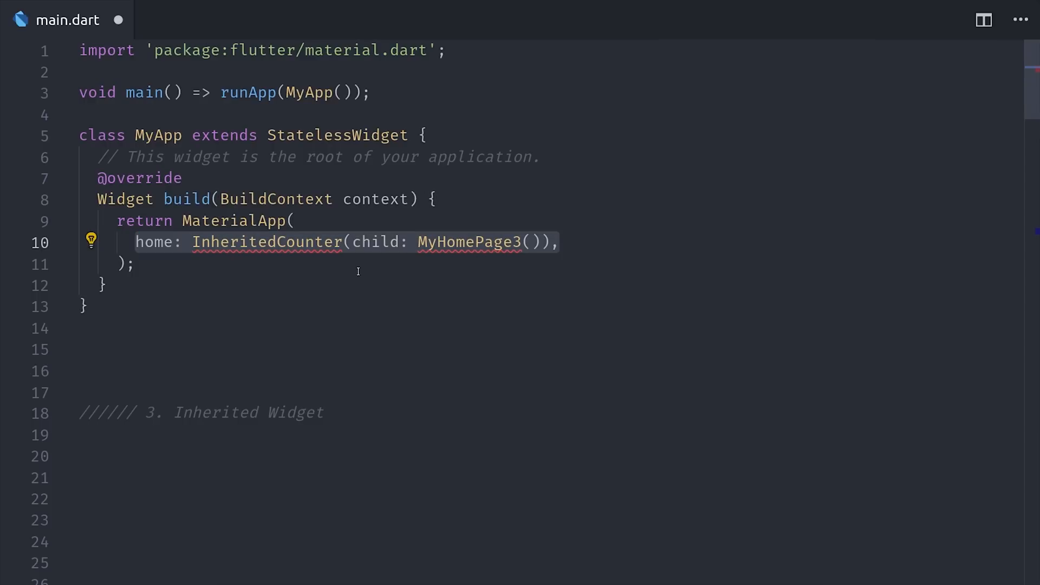
Scroll down to the '3. Inherited Widget' section after setting home to InheritedCounter(child: MyHomePage3()).
scroll("down", 3)
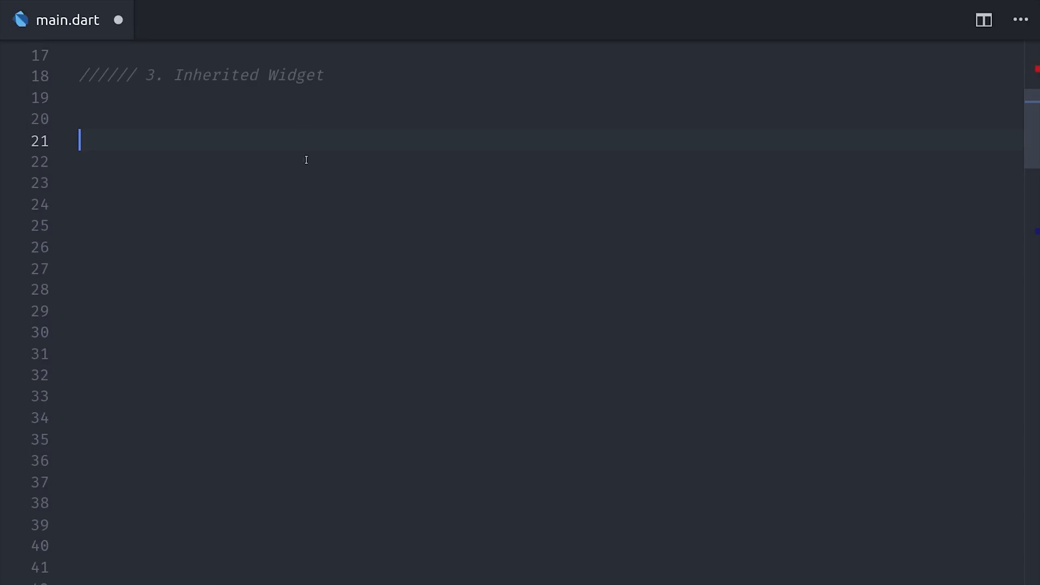
Define InheritedCounter with a final child, super(child: child) constructor and updateShouldNotify => true.
type("class InheritedCounter extends InheritedWidget {")
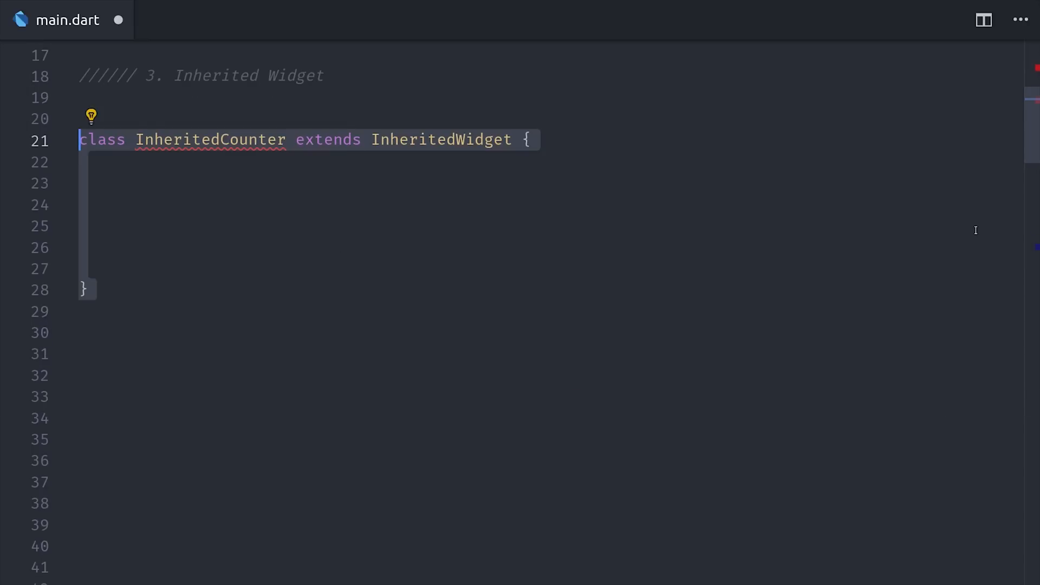
type("final Widget child;")
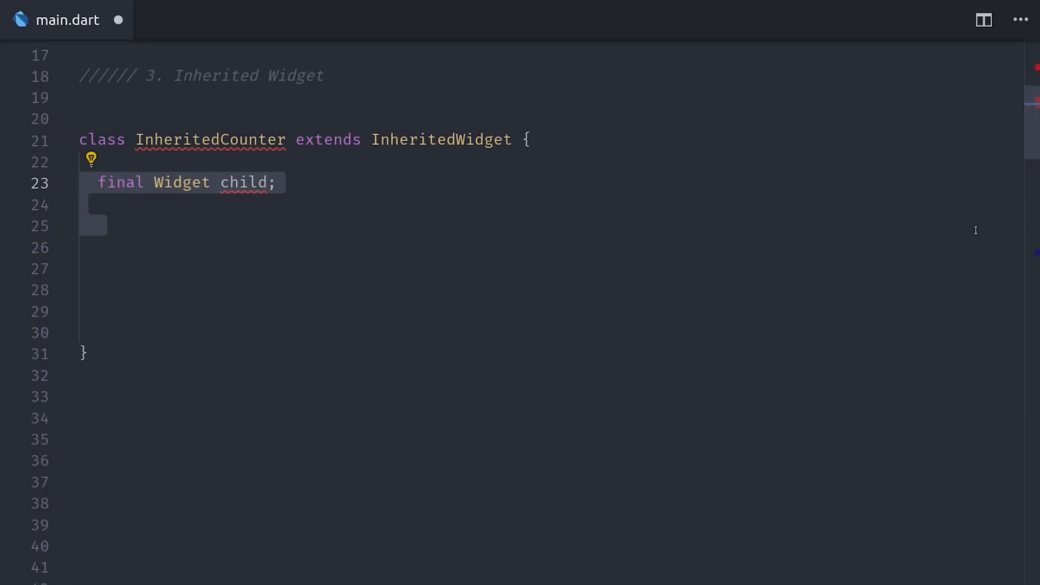
type("InheritedCounter({ this.child }) : super(child: child);")
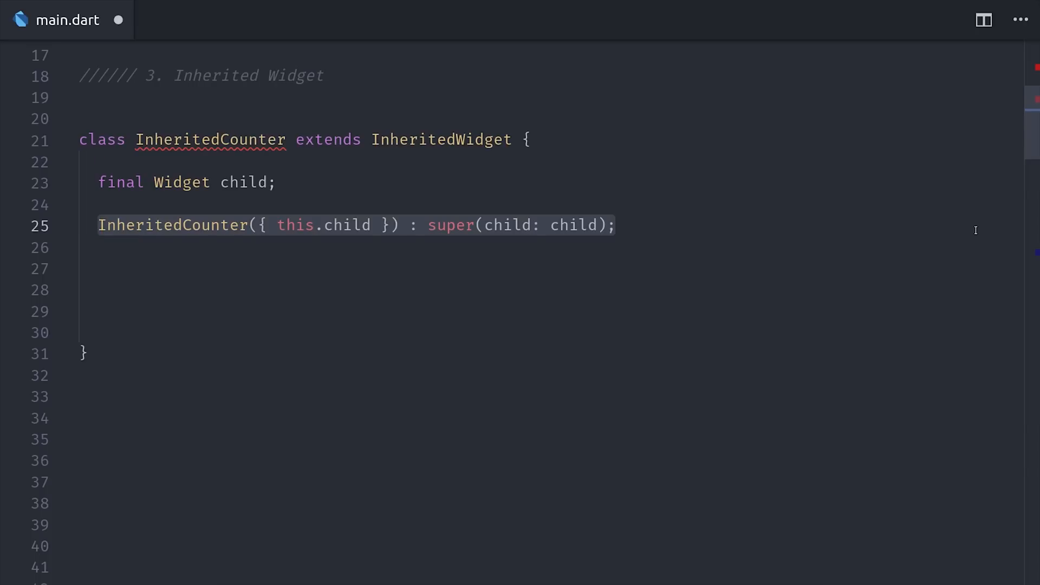
type("@override")
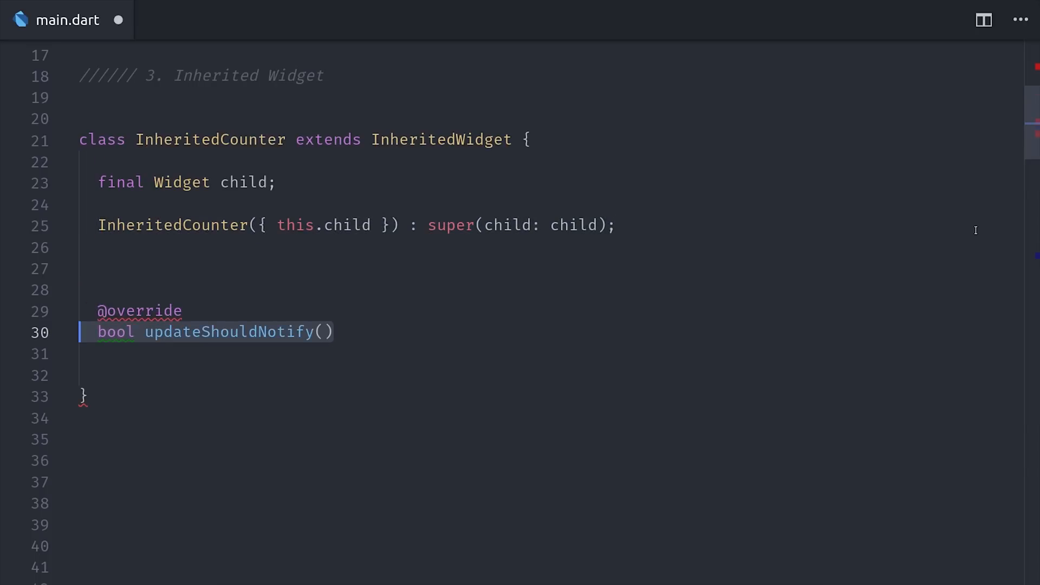
type("InheritedCounter oldWidget")
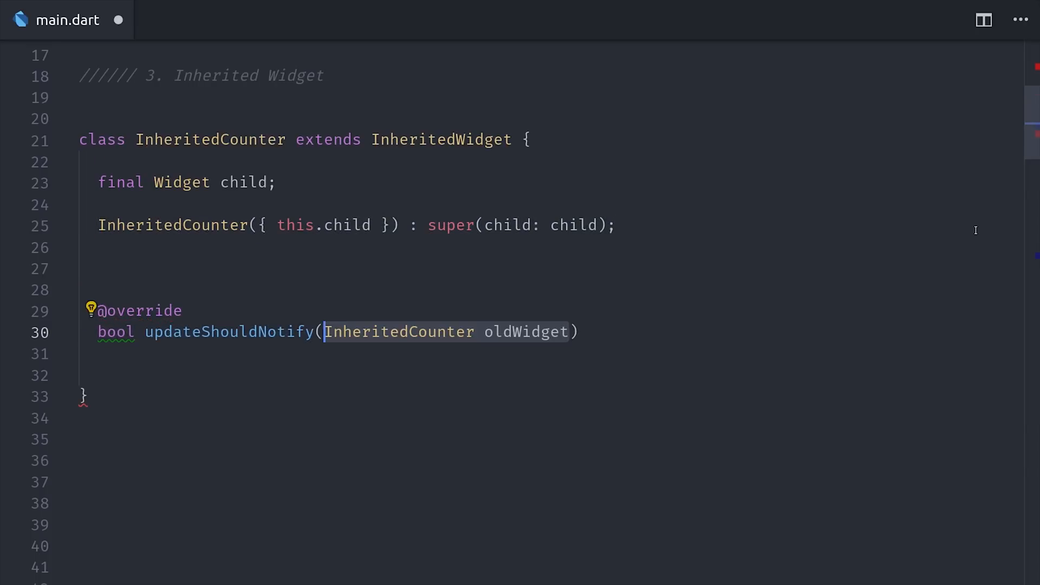
type("=> true;")
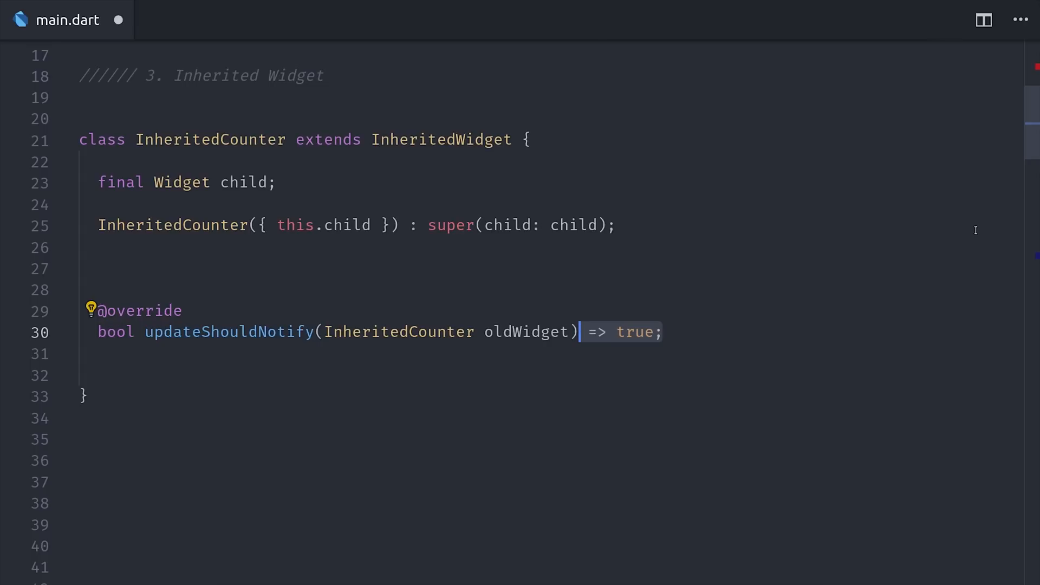
Add static InheritedCounter of(BuildContext context) using context.inheritFromWidgetOfExactType(InheritedCounter).
type("static InheritedCounter of() =>")
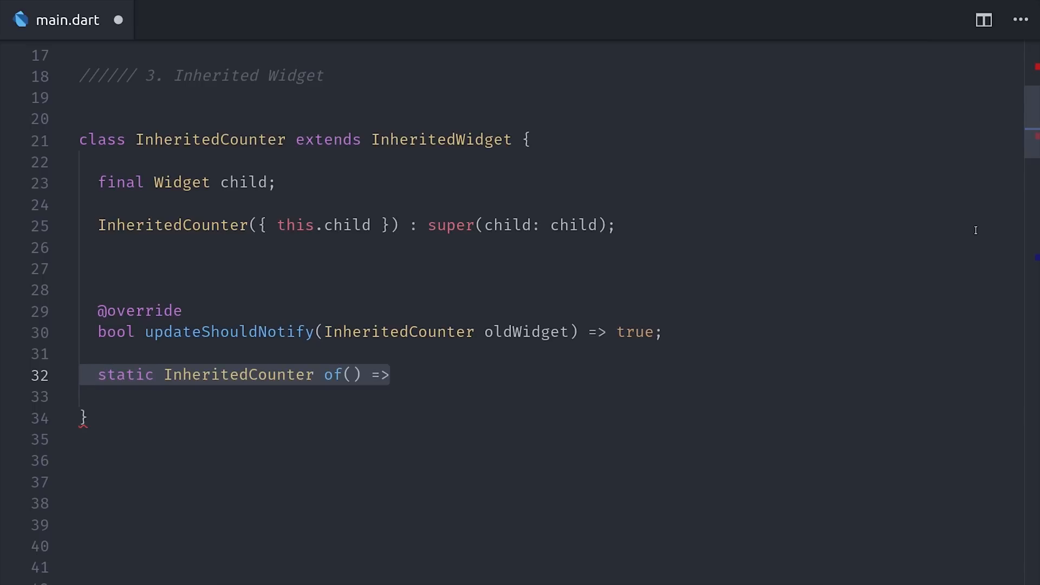
type("BuildContext context")
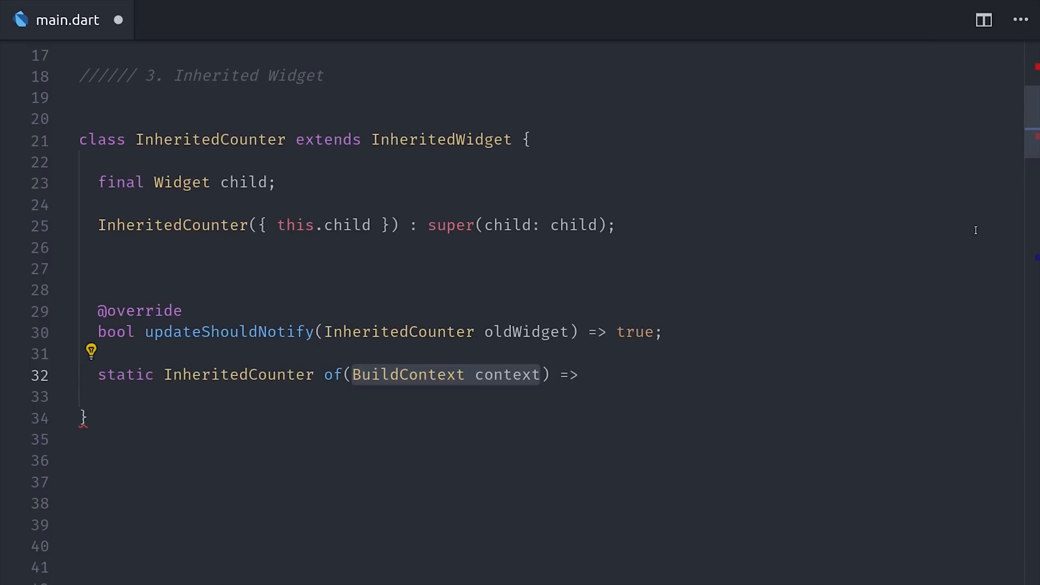
type("context.inheritFromWidgetOfExactType();")
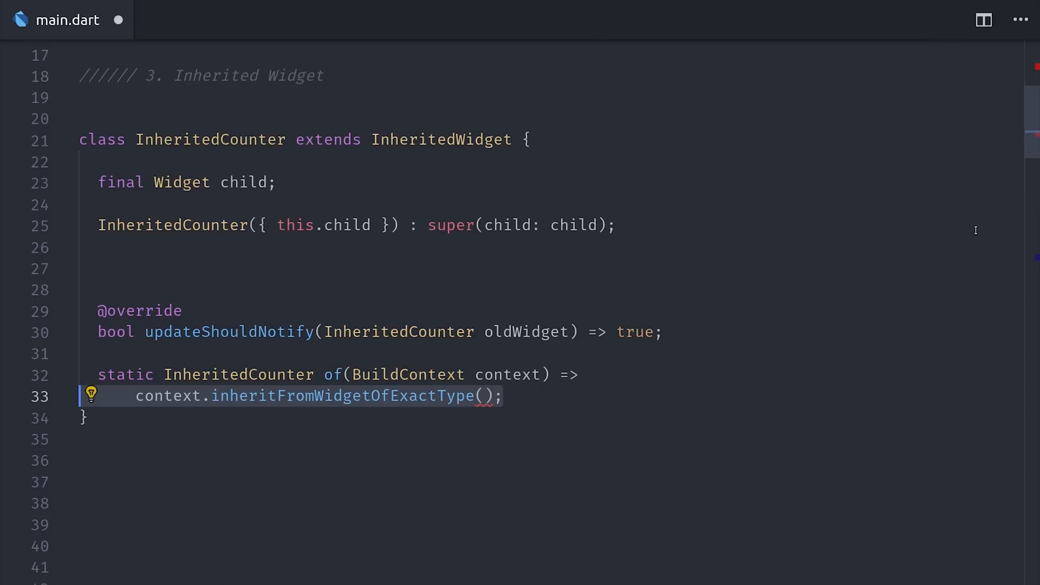
type("InheritedCounter")
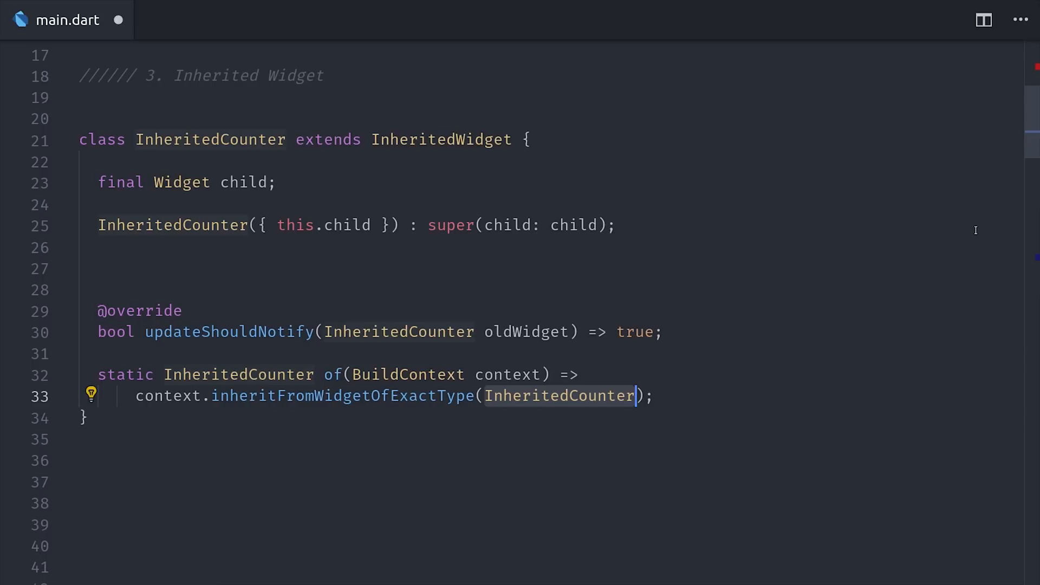
Add final Map _counter = {'val': 0}, increment() bumping _counter['val'], and get counter returning it.
type("final Map _counter;")
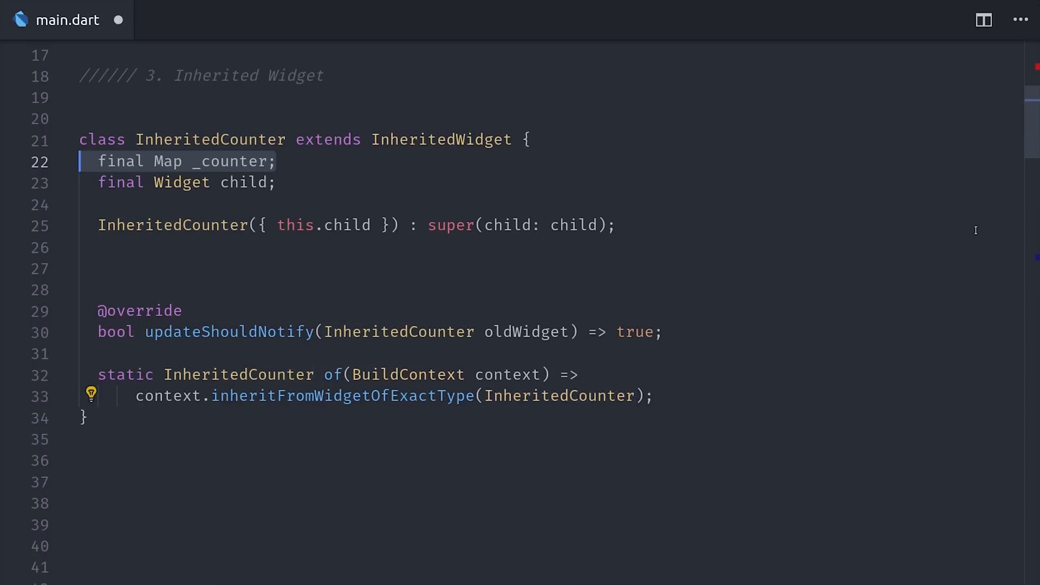
type("= { 'val': 0 }")
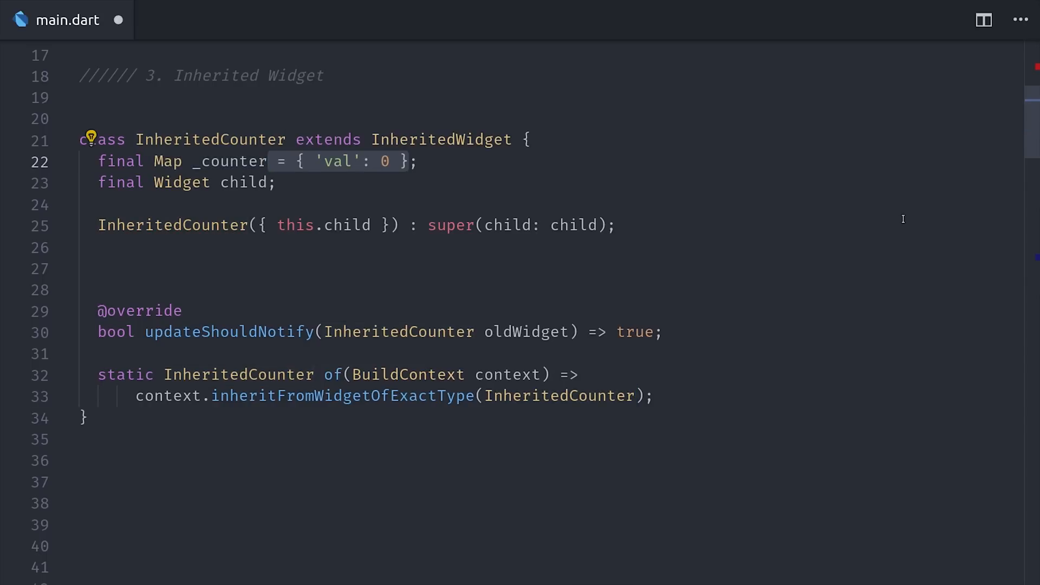
type("increment() {")
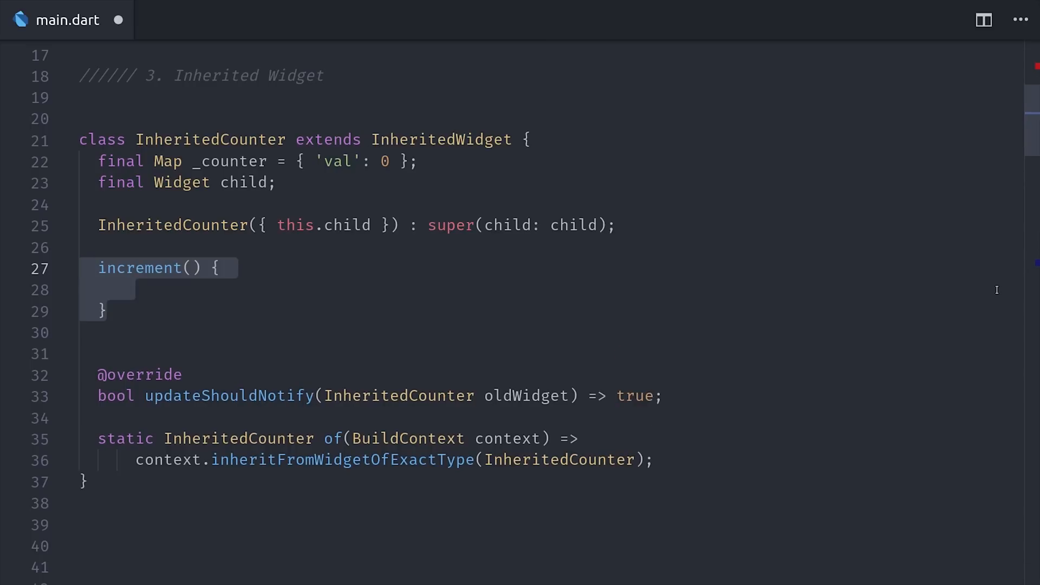
type("_counter['val']++;")
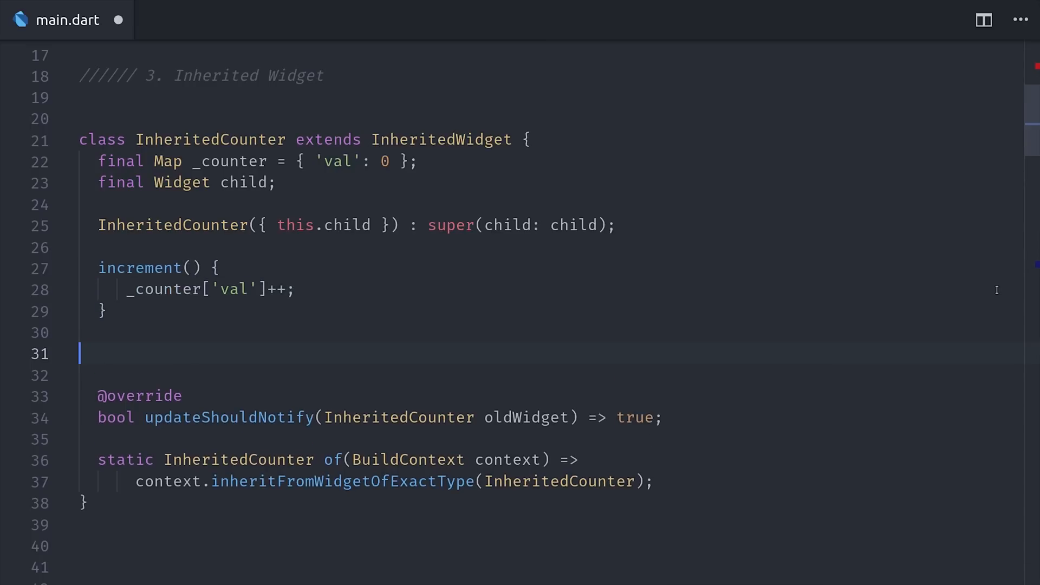
type("get counter => _counter['val'];")
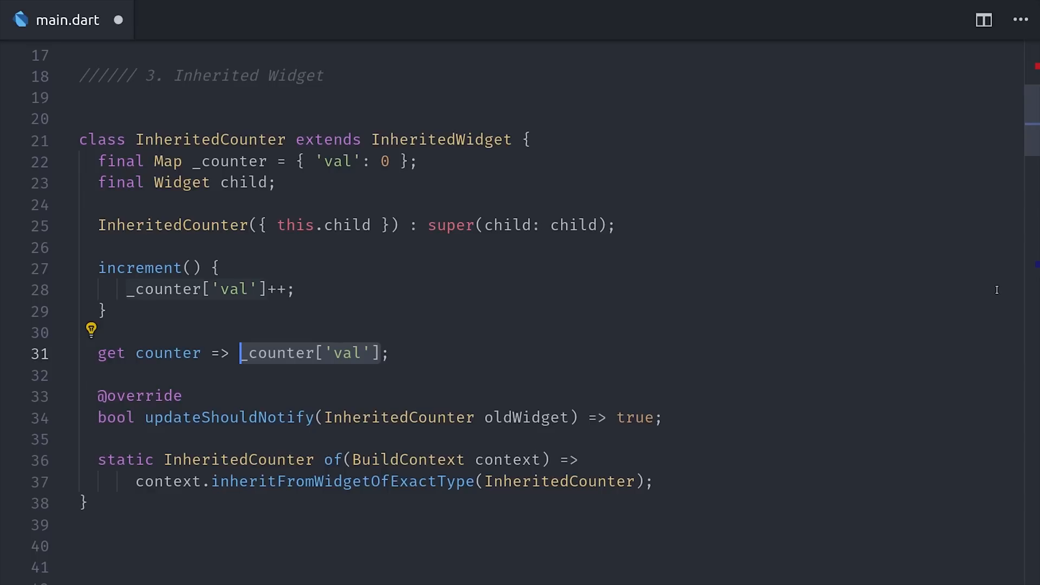
scroll("down", 3)
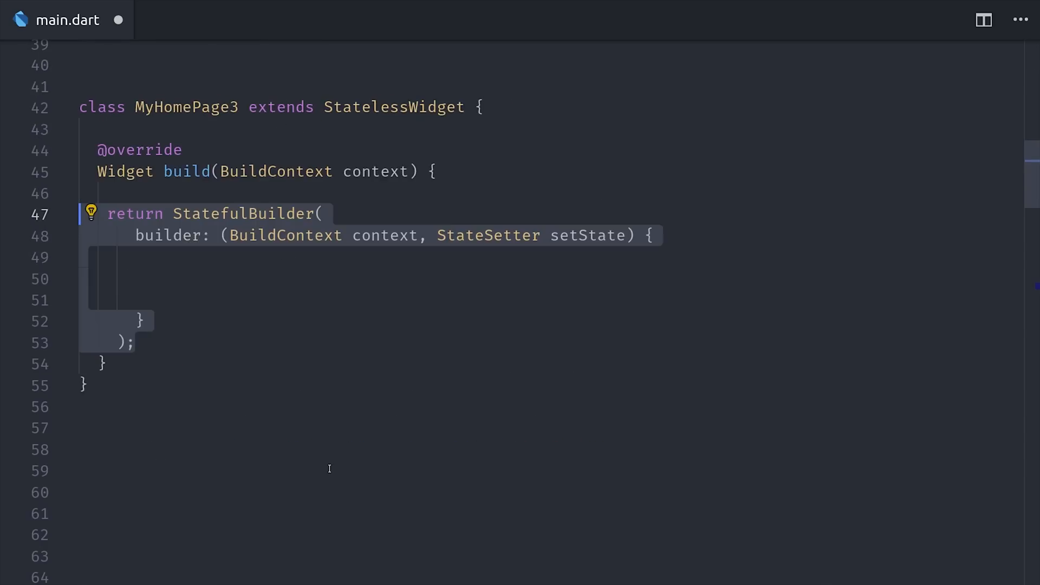
Read int counter and increment from InheritedCounter.of(context) inside the StatefulBuilder.
type("int counter")
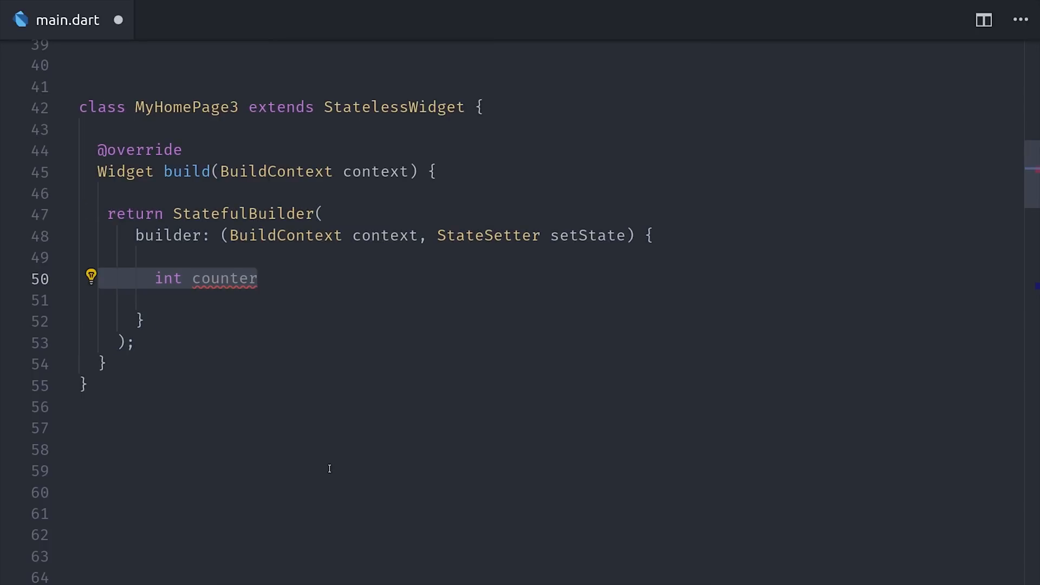
type("= InheritedCounter.of(context)")
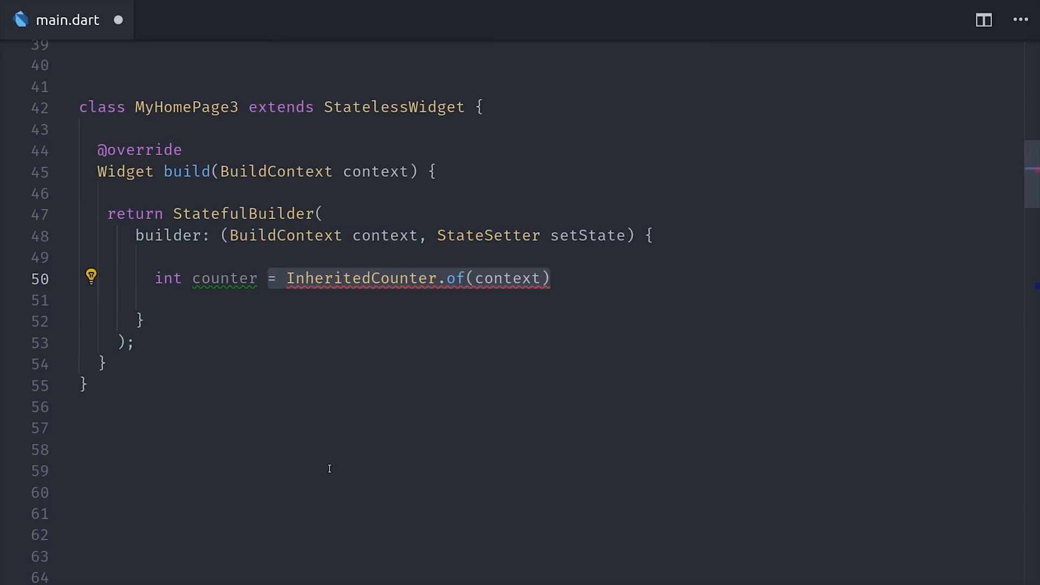
type(".counter;")
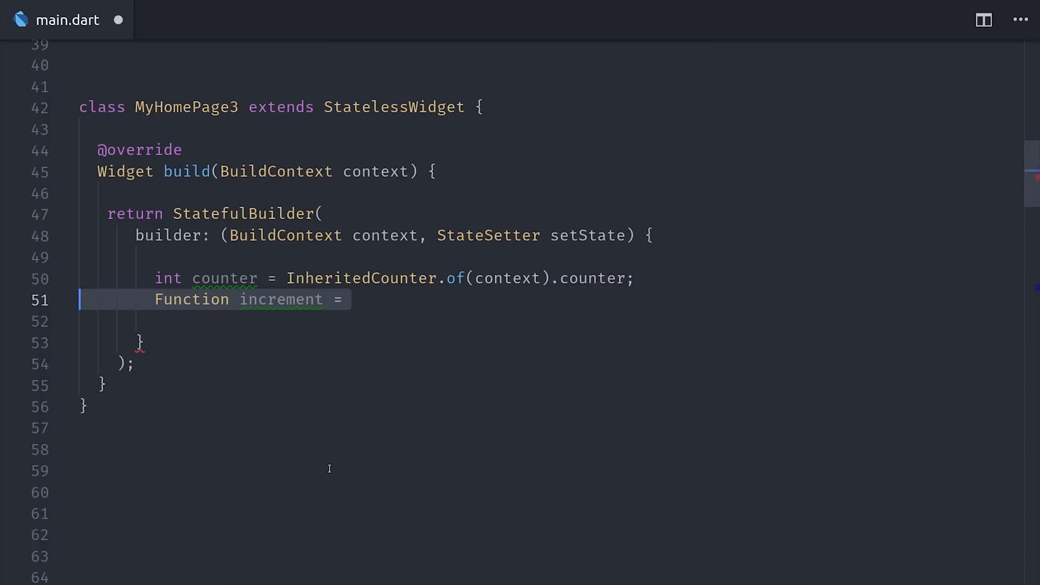
type("InheritedCounter.of(context)")
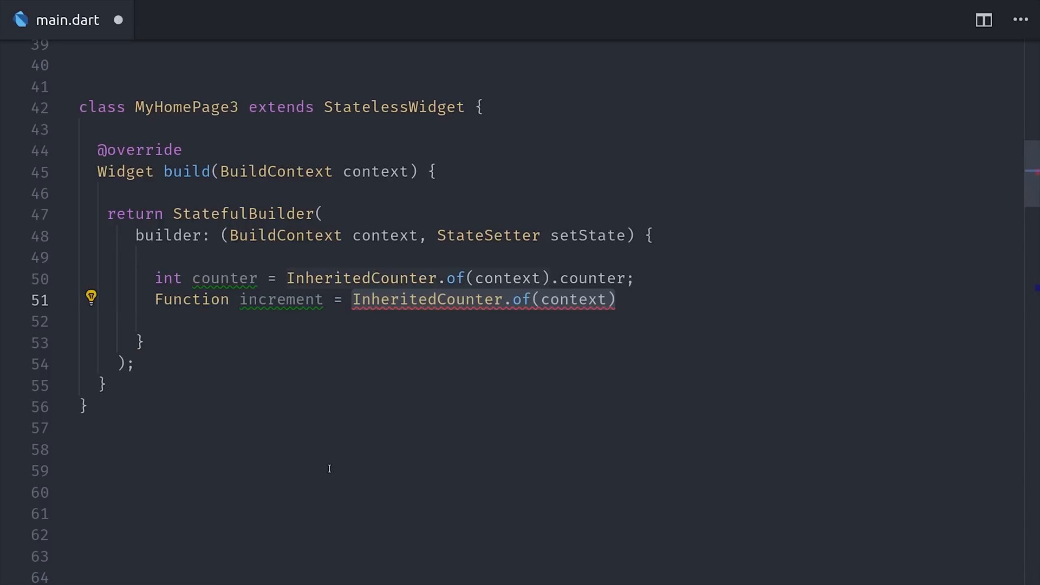
type(".increment;")
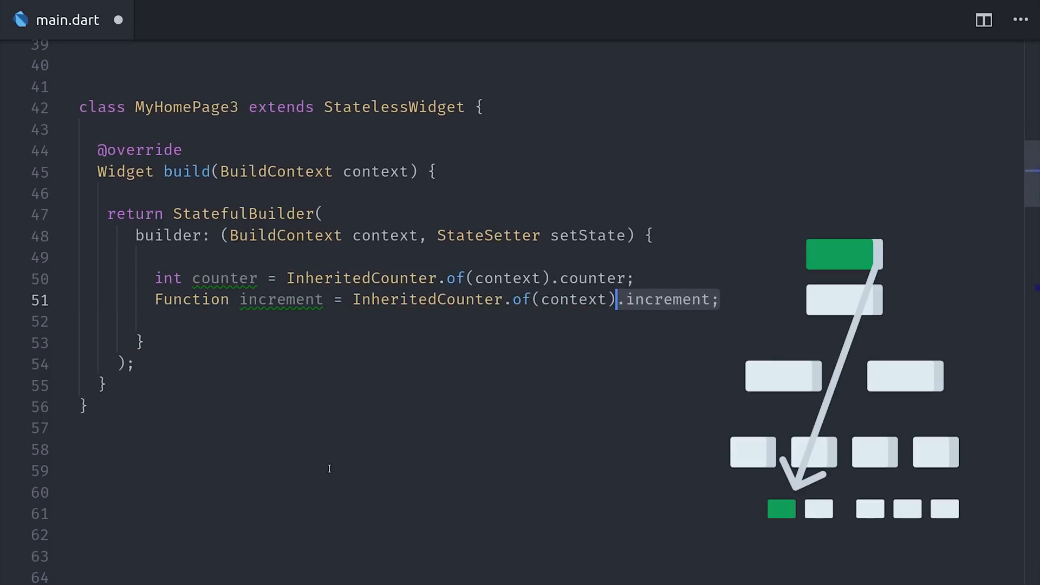
mouse_move(500, 427)
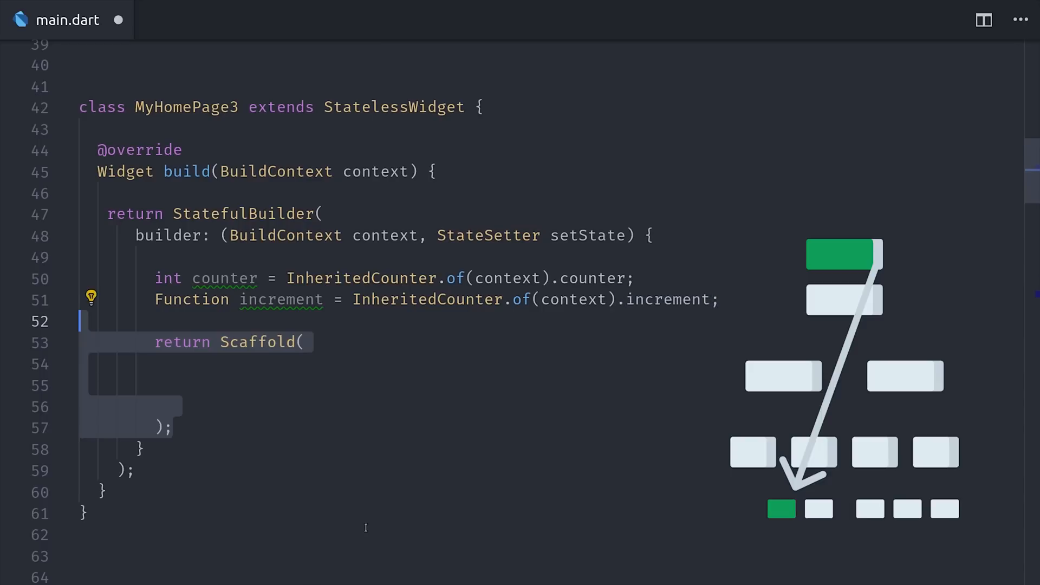
Return a Scaffold with body Text('$counter') and a button calling setState(() => increment()).
type("body: Text('$counter'),")
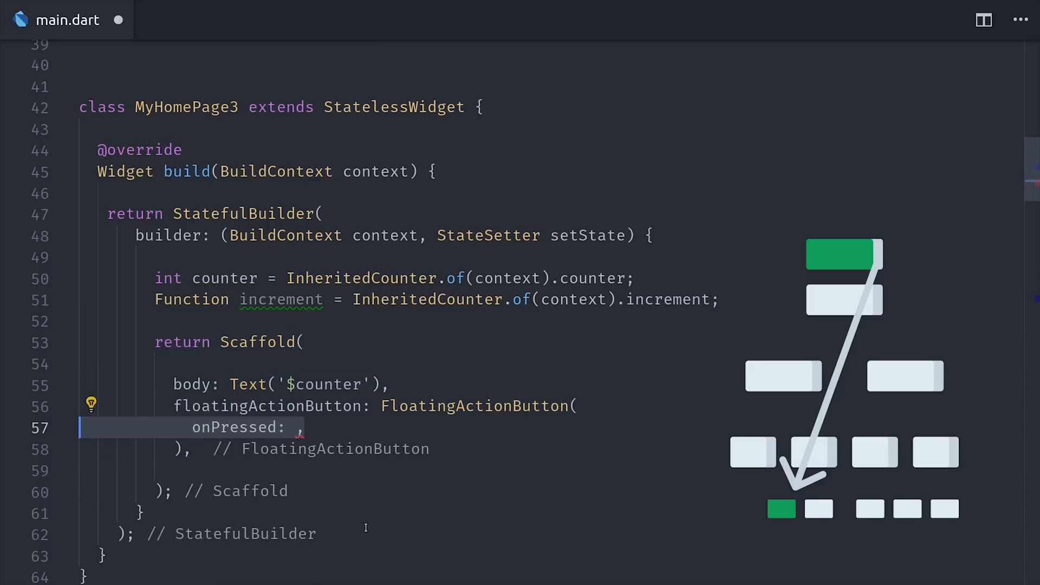
type("() => setState(() =>")
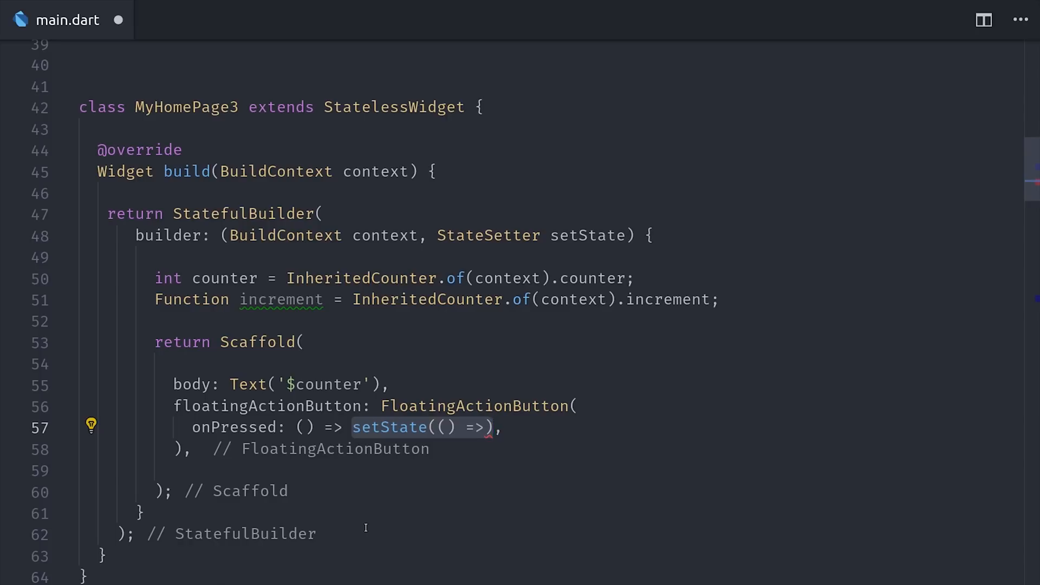
type("increment()")
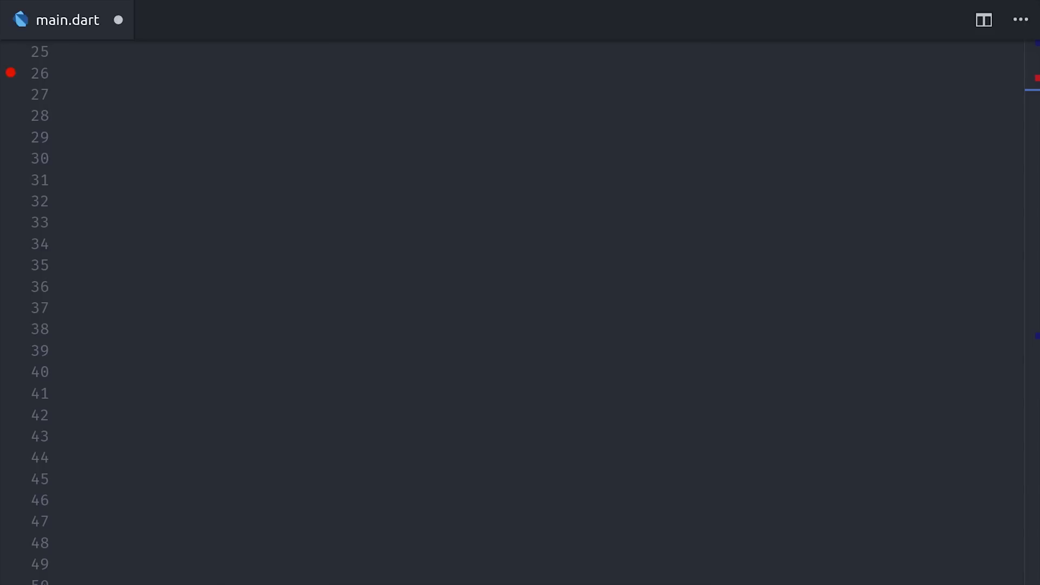
Start class Counter with a BehaviorSubject _counter seeded at 0.
left_click(226, 158)
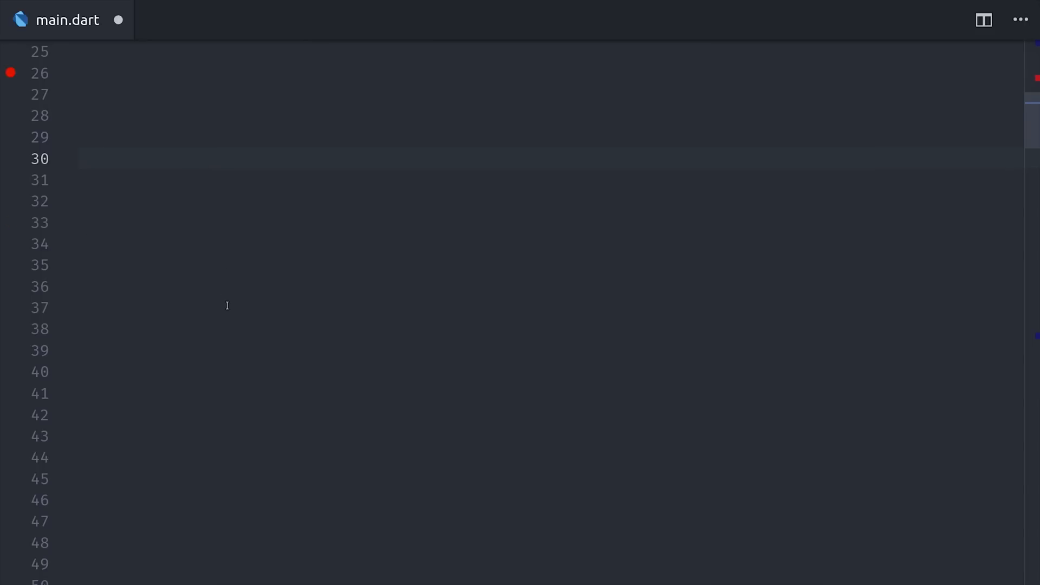
type("class Counter {")
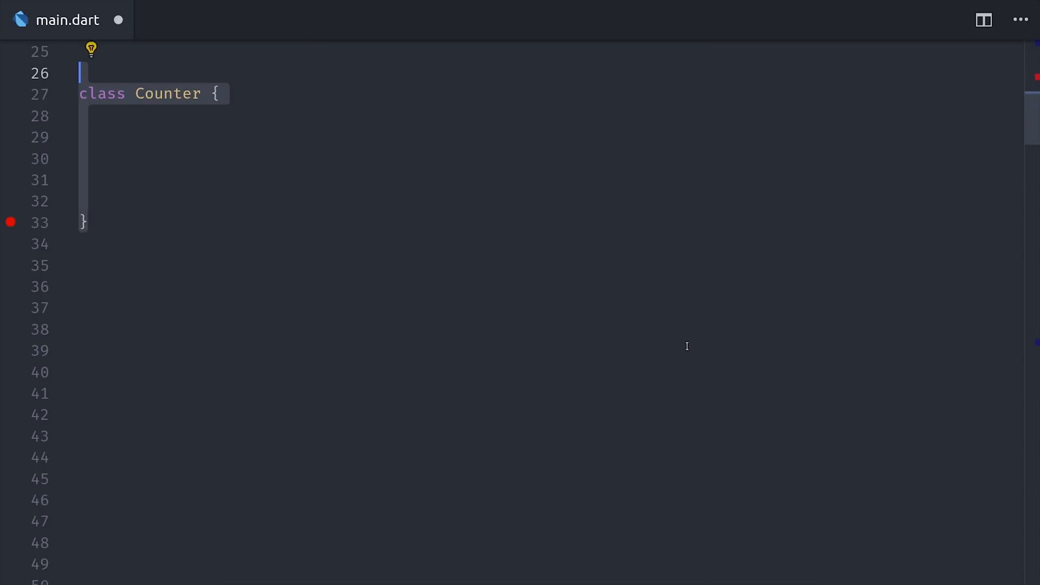
type("BehaviorSubject _counter =")
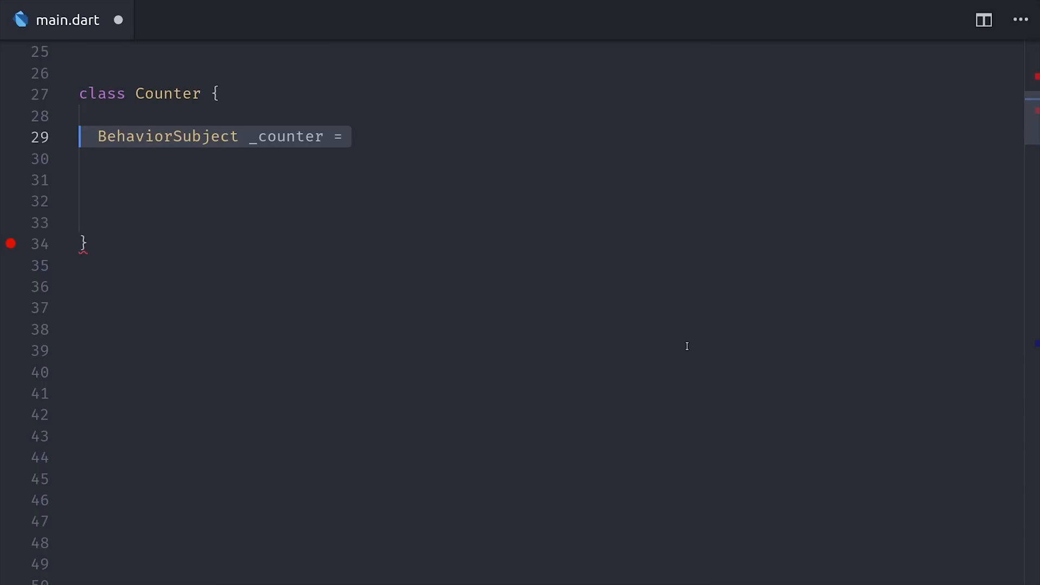
type("BehaviorSubject;")
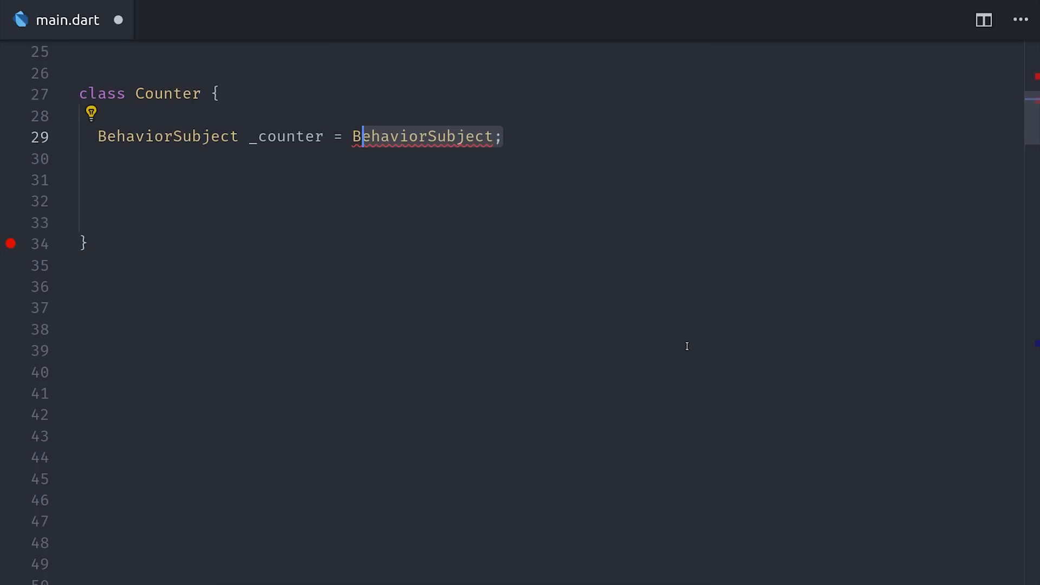
type(".seeded(0)")
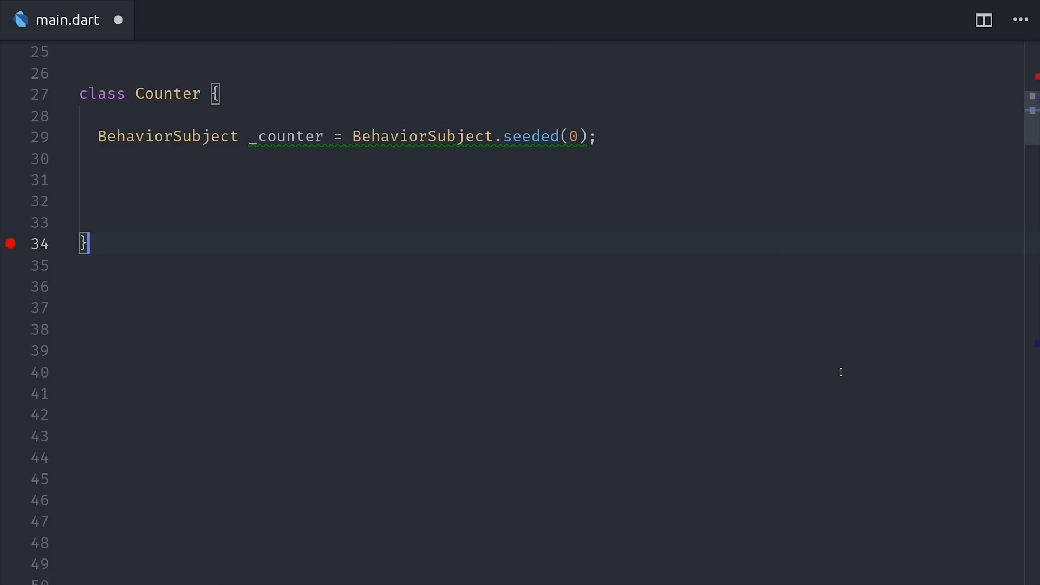
Add Observable get stream$ => _counter.stream and increment() adding current + 1.
type("Observable get stream$ =>")
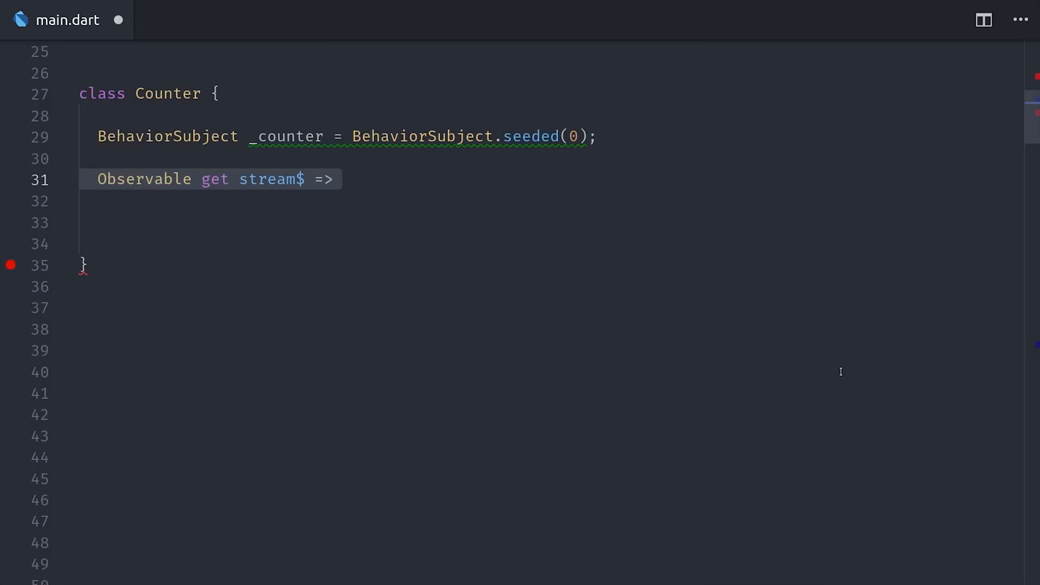
type("_counter.stream;")
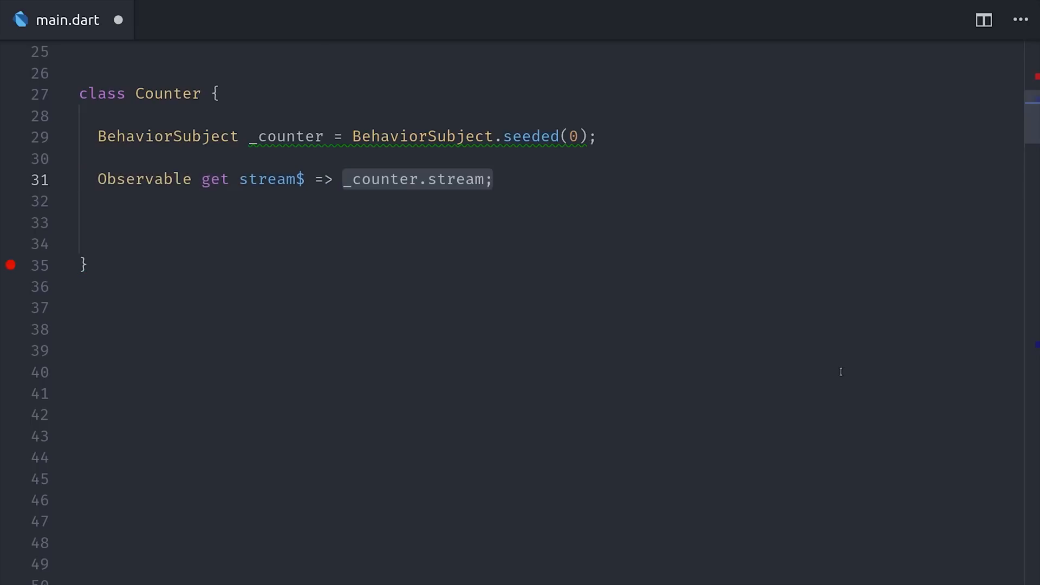
mouse_move(466, 184)
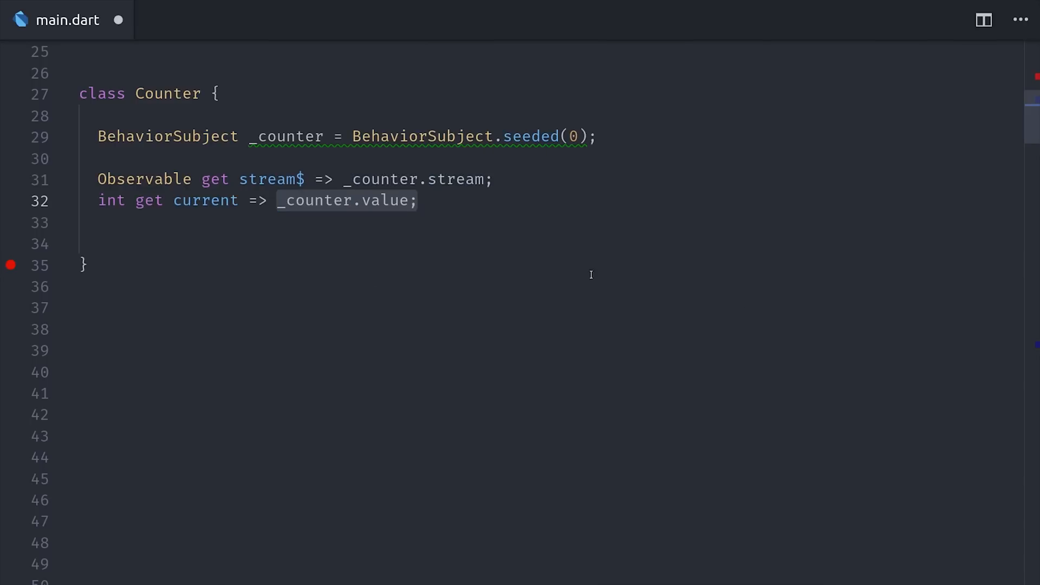
mouse_move(657, 278)
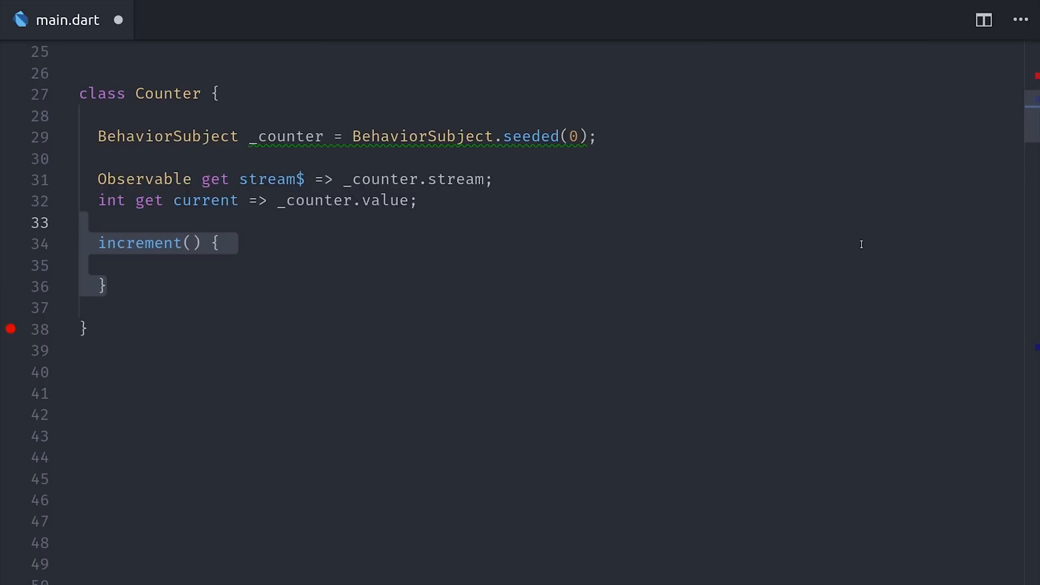
type("_counter.add();")
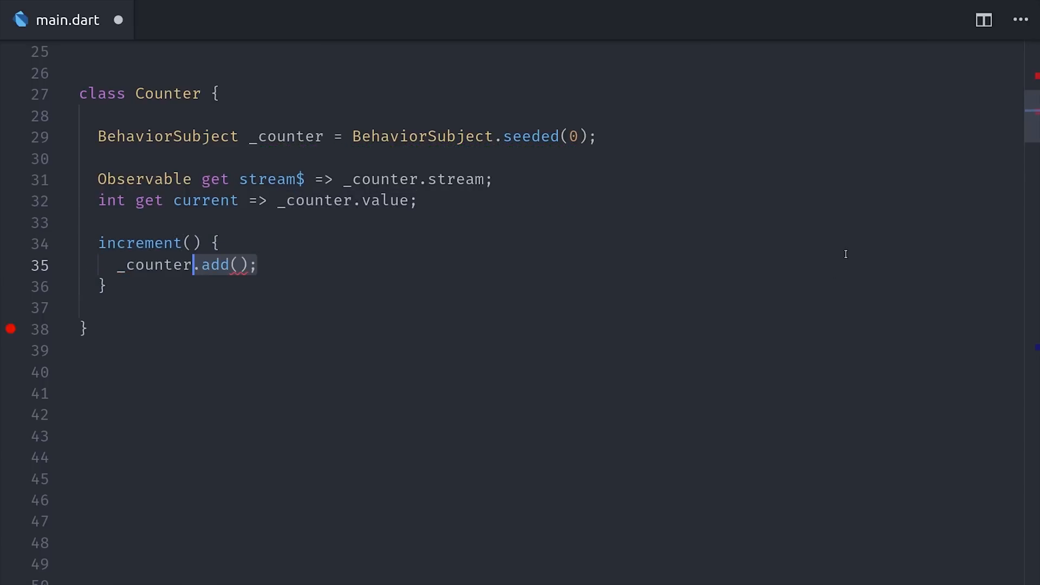
type("current + 1")
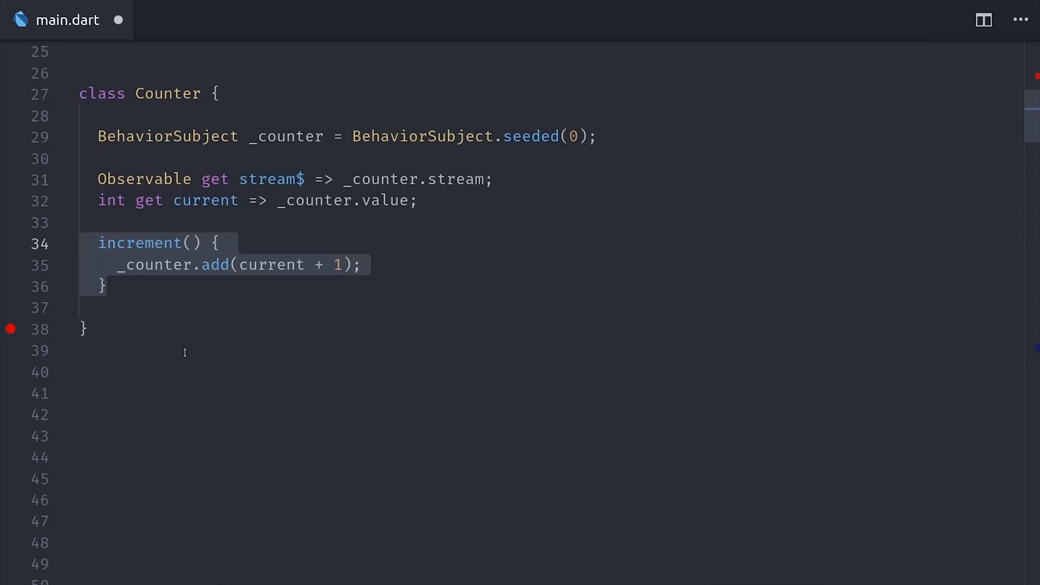
mouse_move(889, 299)
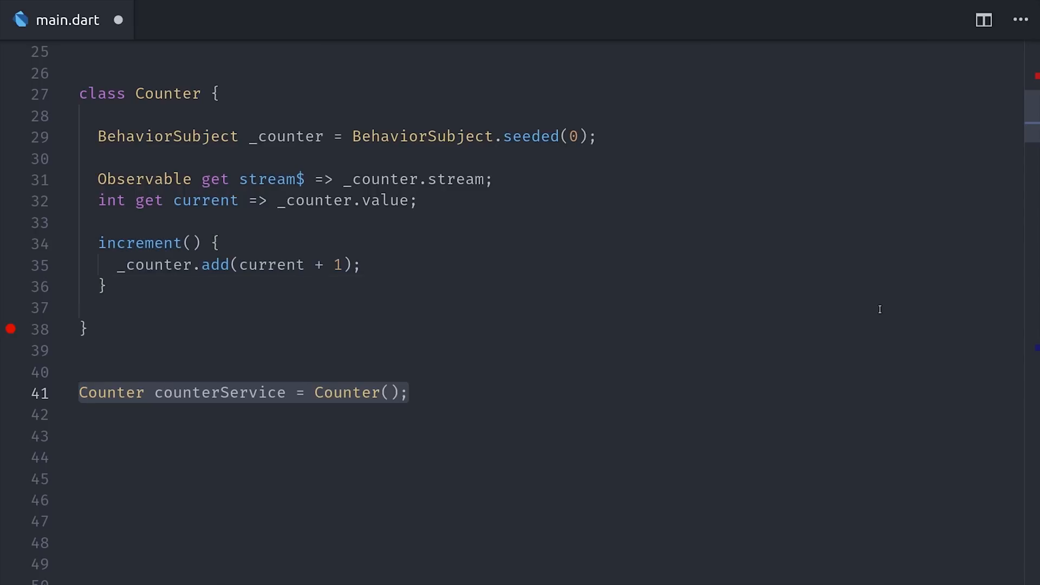
mouse_move(314, 269)
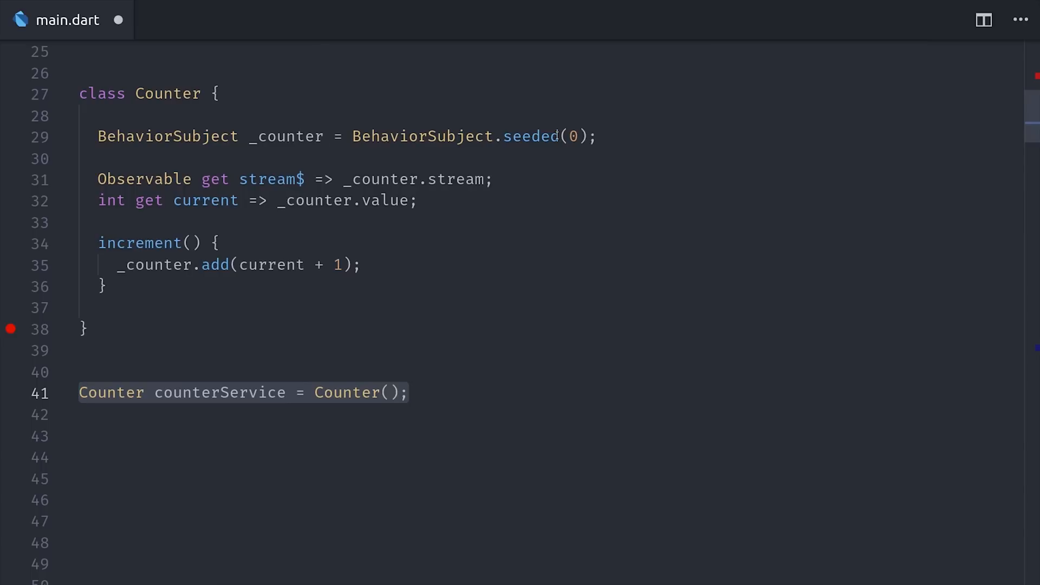
scroll("down", 3)
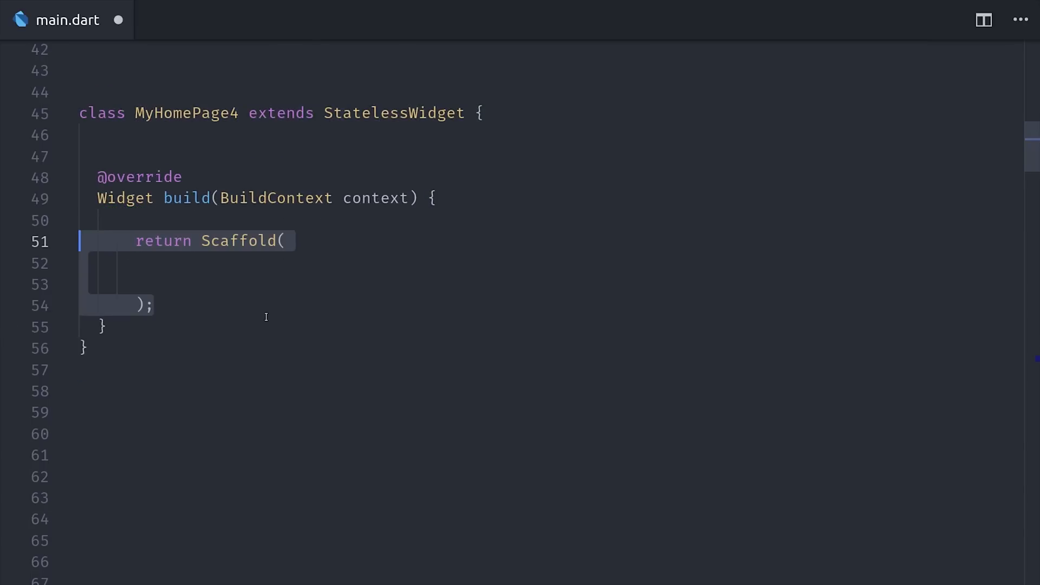
Give the Scaffold a StreamBuilder body whose builder returns Text('${snap.data}').
type("body: StreamBuilder(")
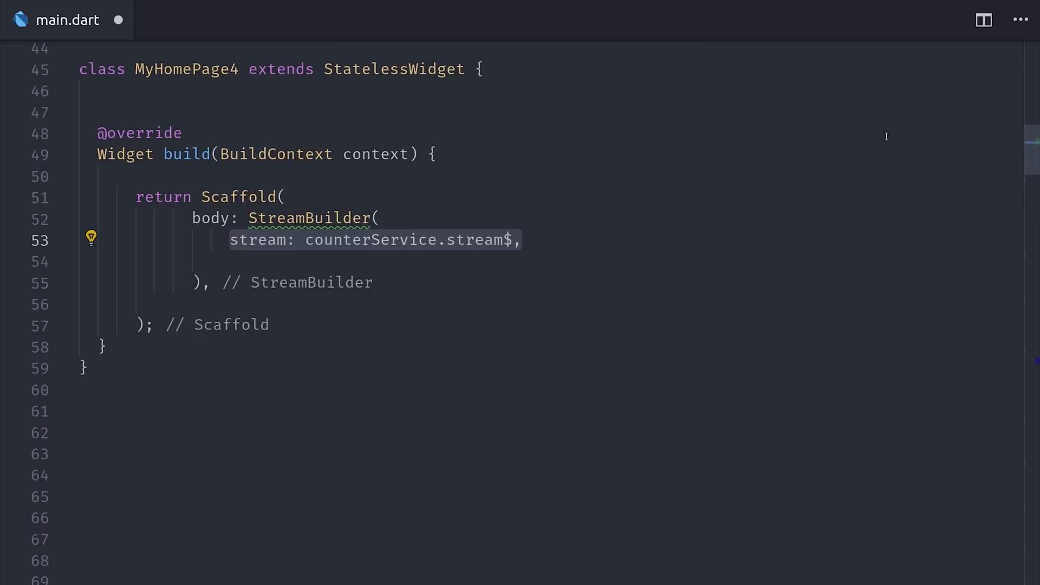
mouse_move(308, 218)
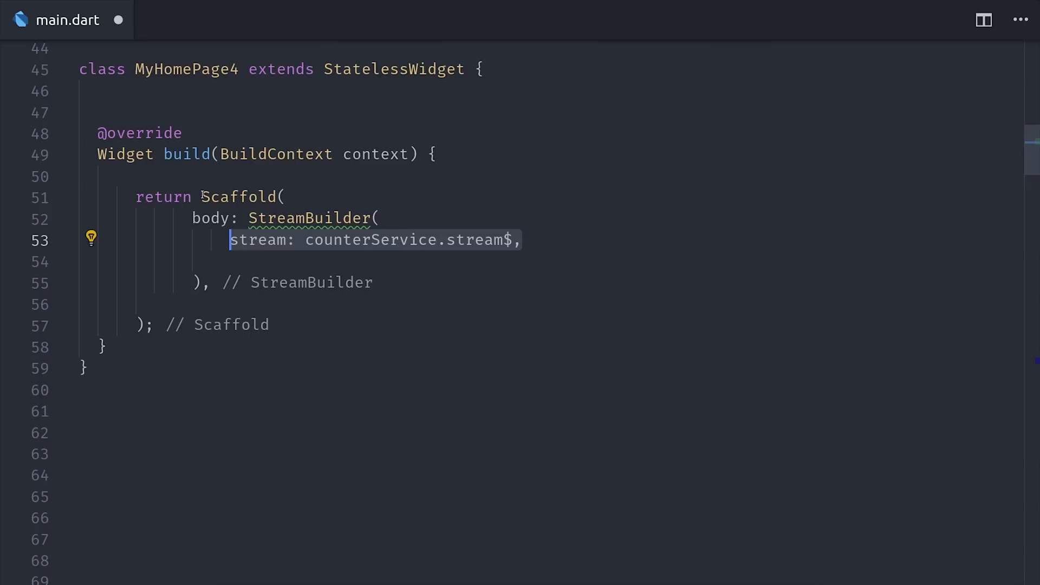
mouse_move(240, 196)
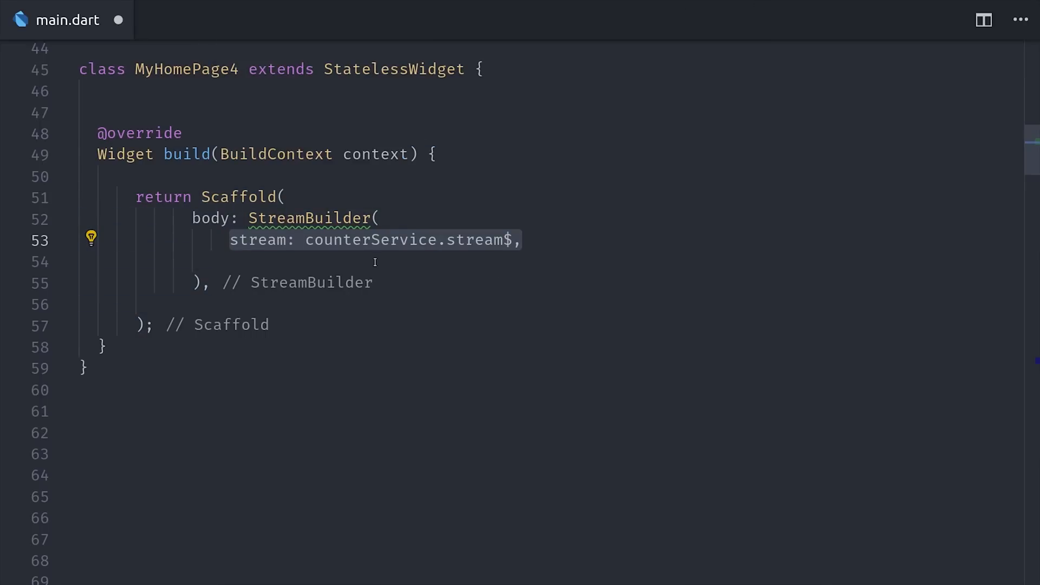
type("builder: (BuildContext context, AsyncSnapshot snap) {")
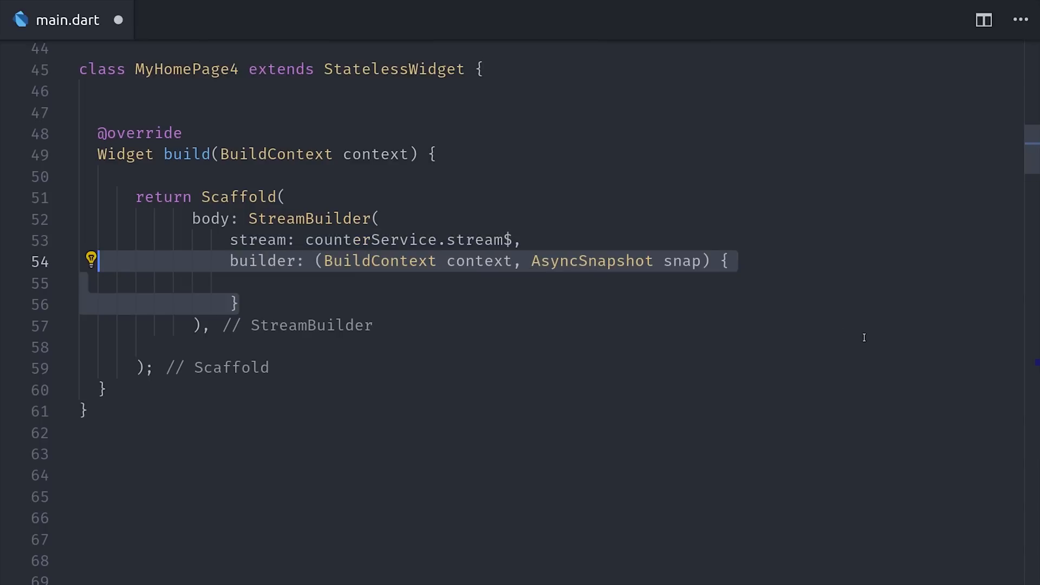
type("return Text('${snap.data}');")
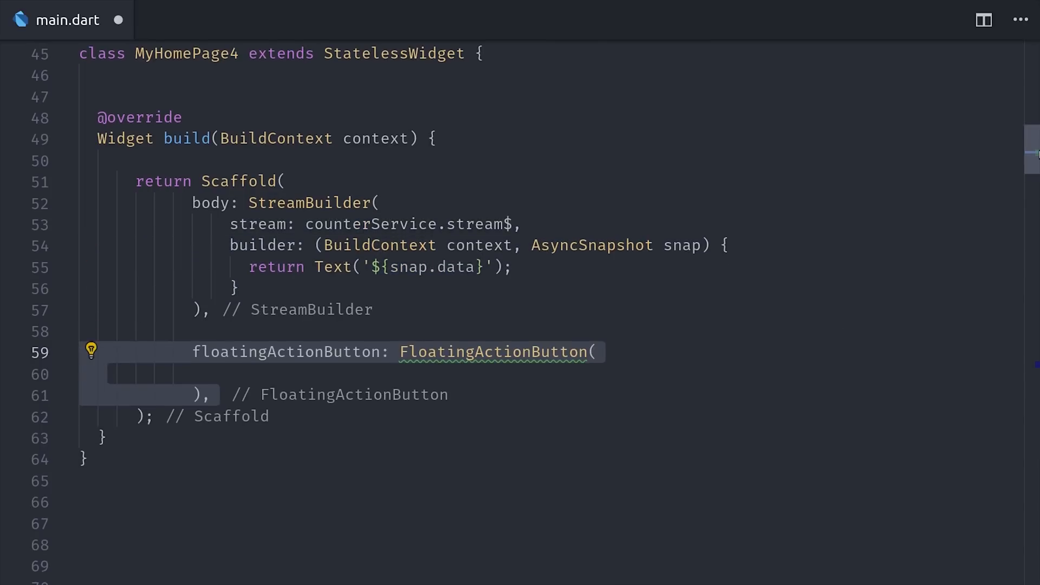
Add a FloatingActionButton with onPressed: () => counterService.increment().
scroll("down", 3)
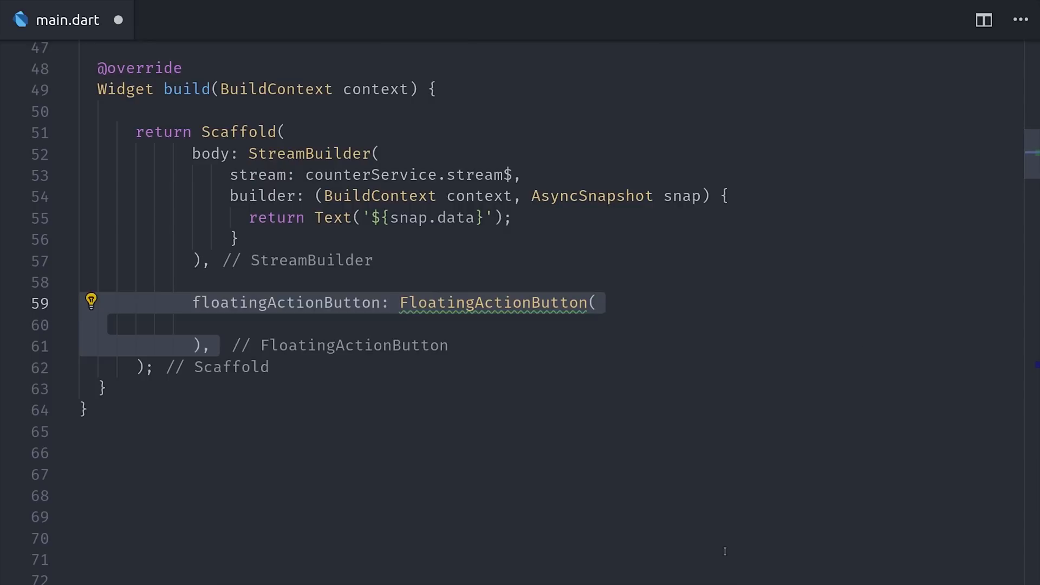
type("onPressed: () => counterService.increment(),")
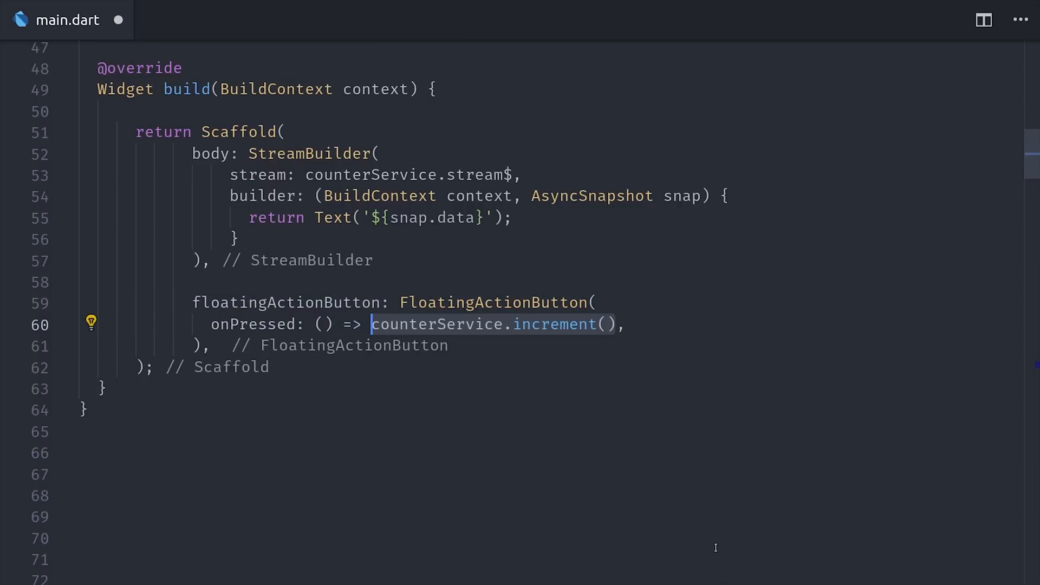
mouse_move(550, 344)
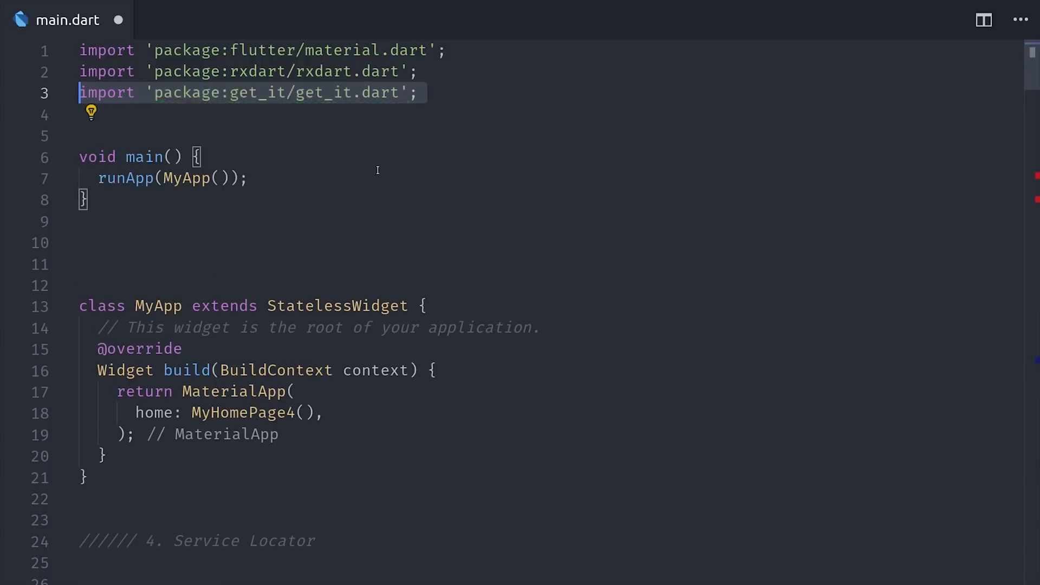
Declare GetIt getIt = new GetIt() and call getIt.registerSingleton in main.
type("GetIt getIt = new GetIt();")
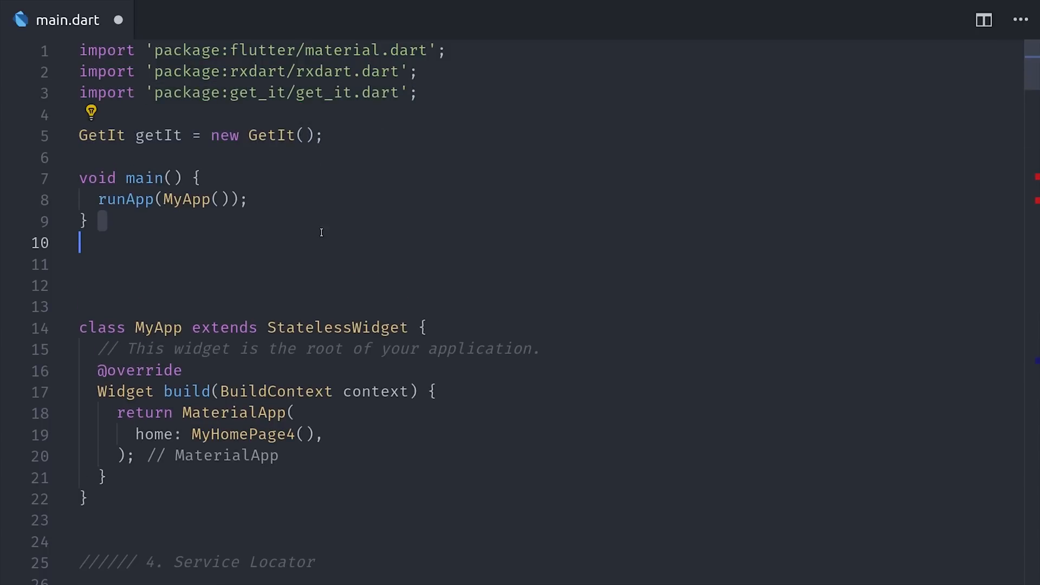
type("getIt.registerSingleton();")
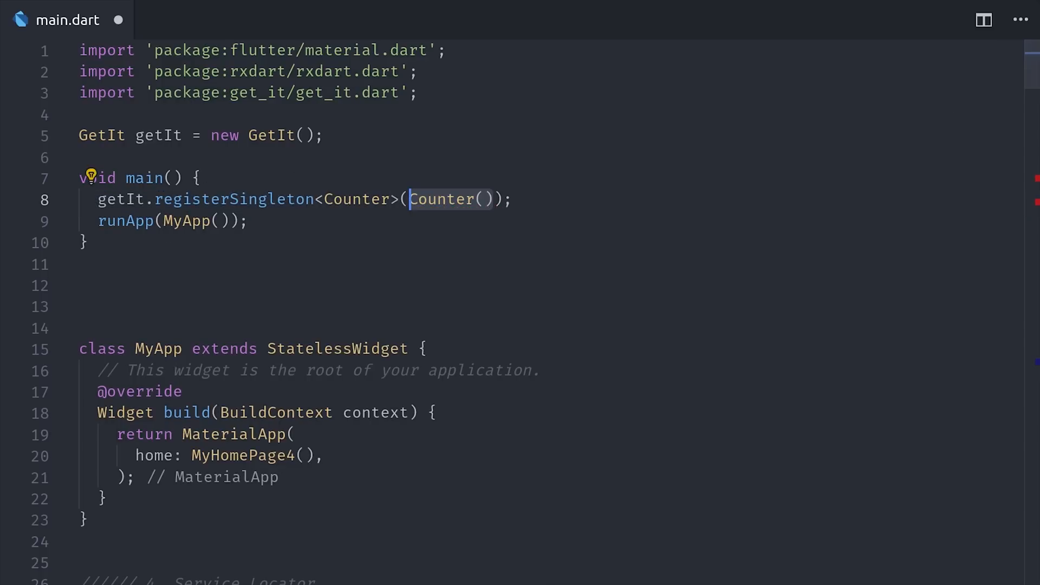
scroll("down", 3)
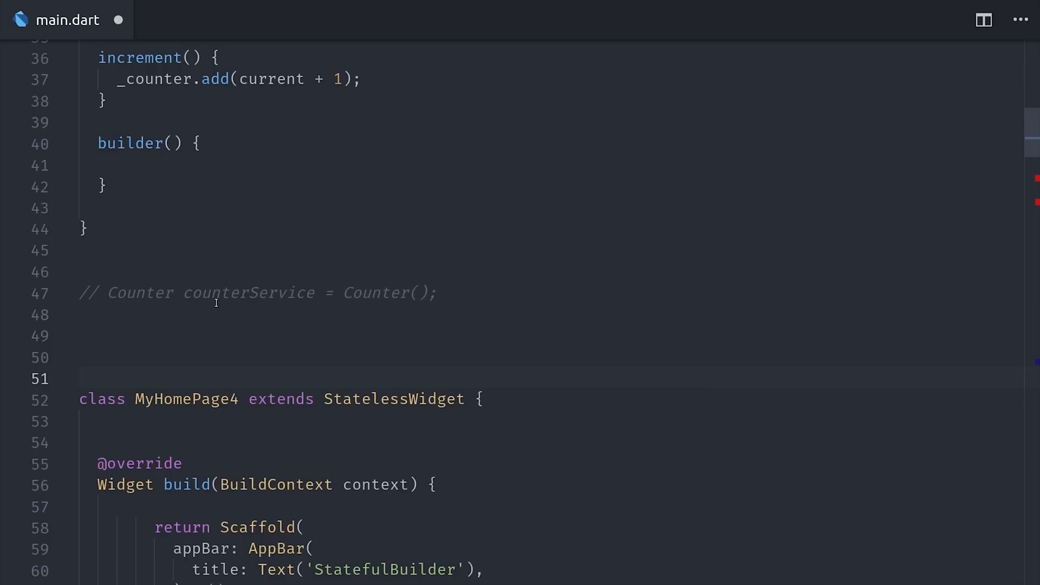
In MyHomePage4 fetch the service with final counter = getIt.get<Counter>().
left_click(296, 293)
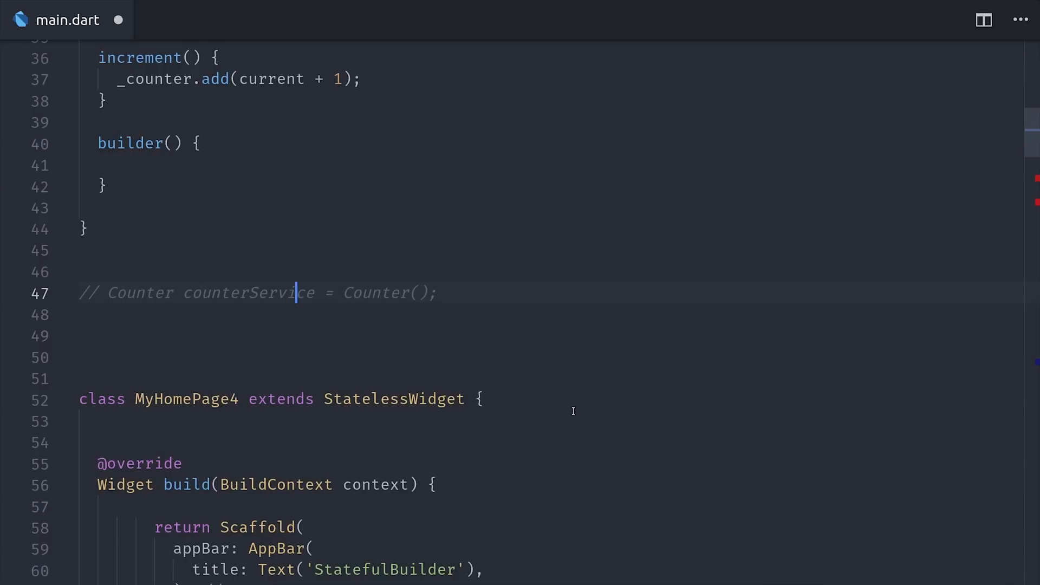
type("final counter = getIt.get();")
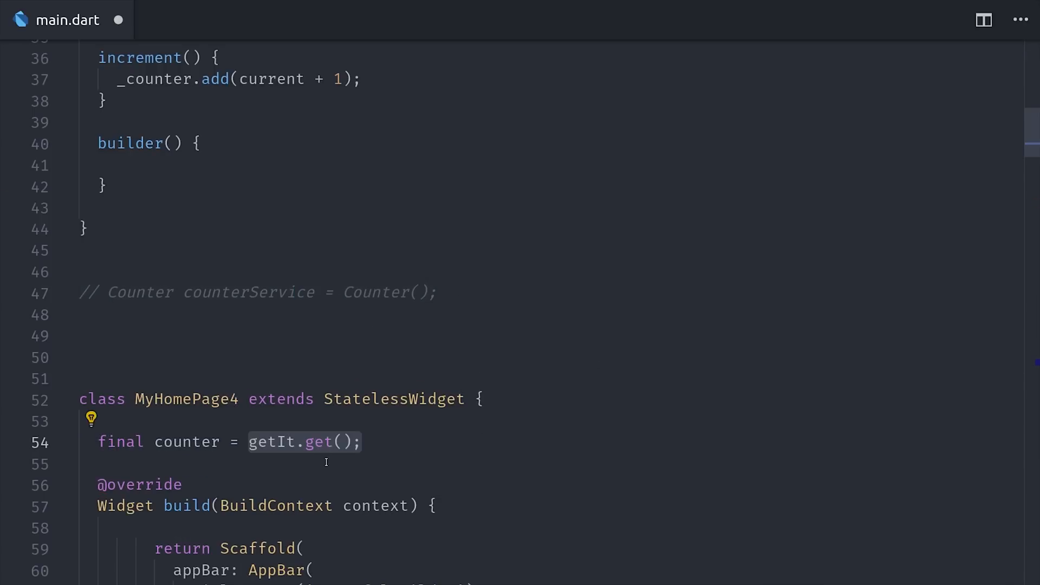
type("<Counter>")
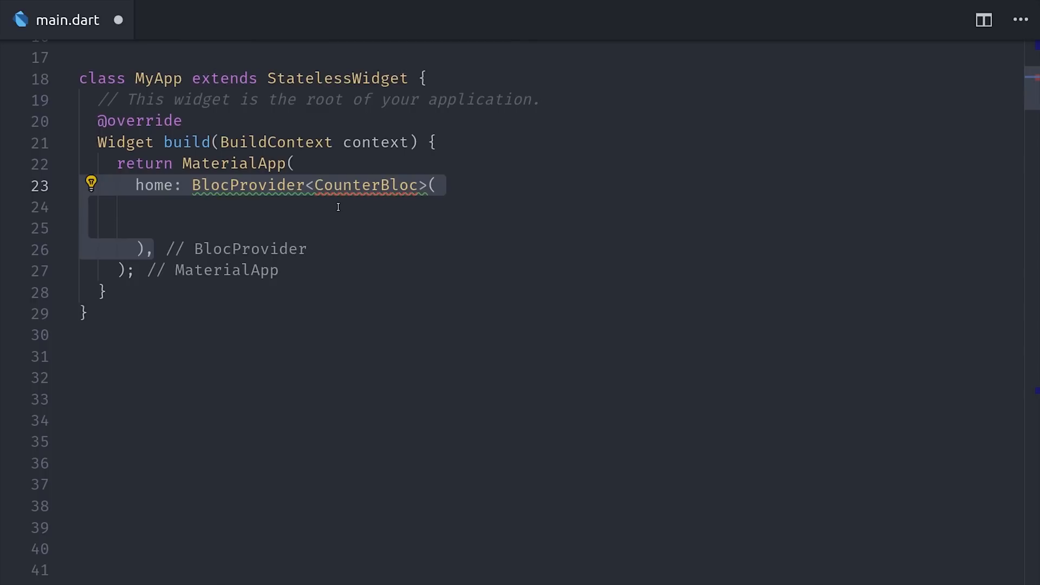
mouse_move(363, 221)
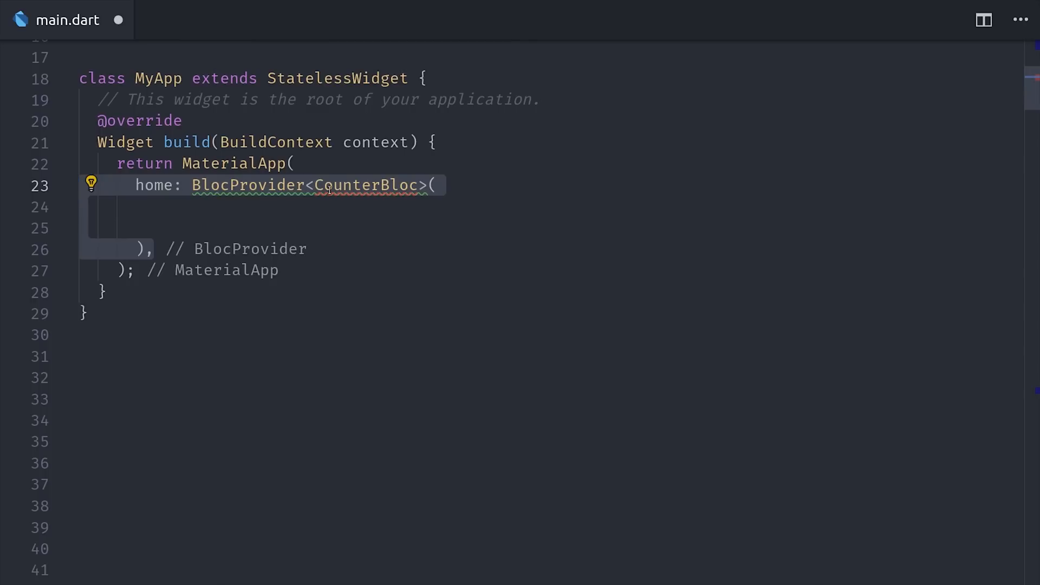
Supply bloc: CounterBloc() and child: MyHomePage5() inside the BlocProvider<CounterBloc> home.
type("bloc:CounterBloc(),")
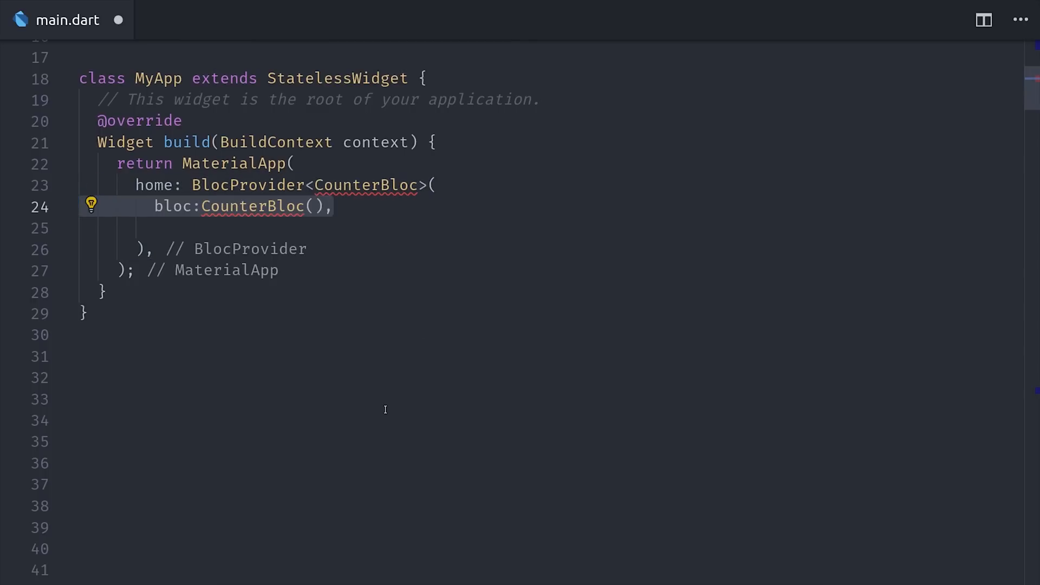
type("child: MyHomePage5()")
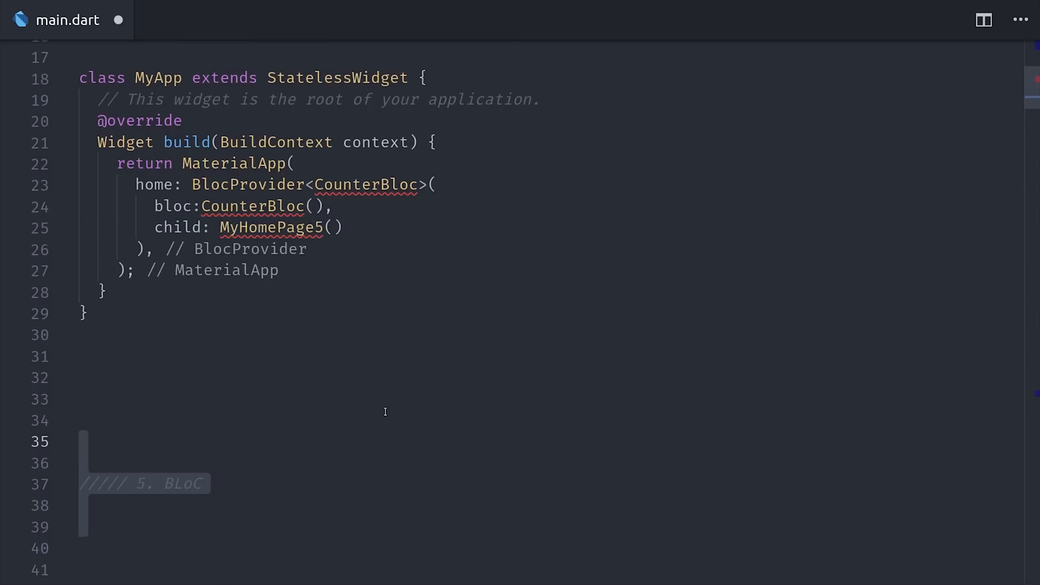
mouse_move(396, 407)
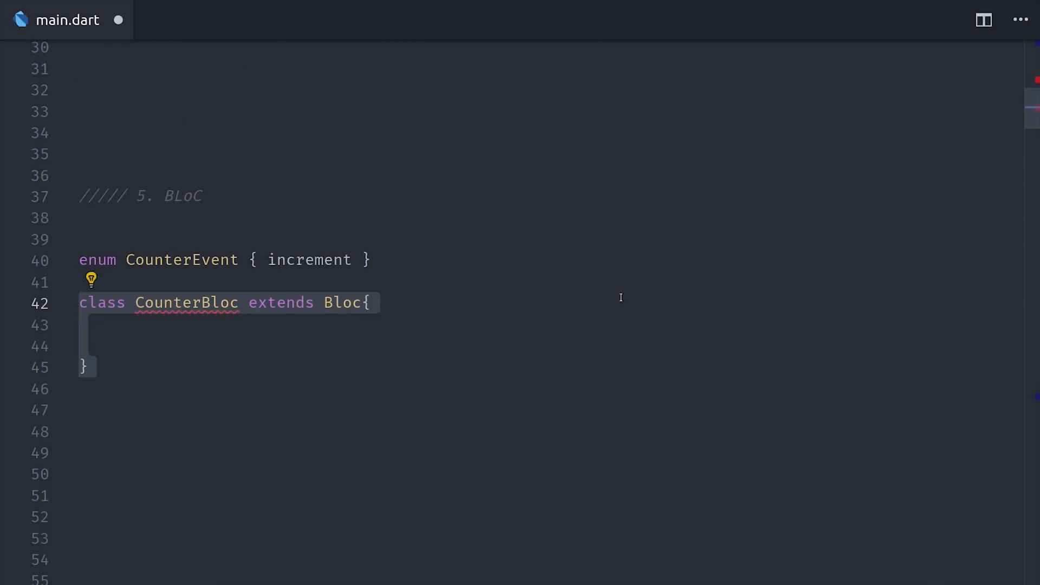
mouse_move(533, 297)
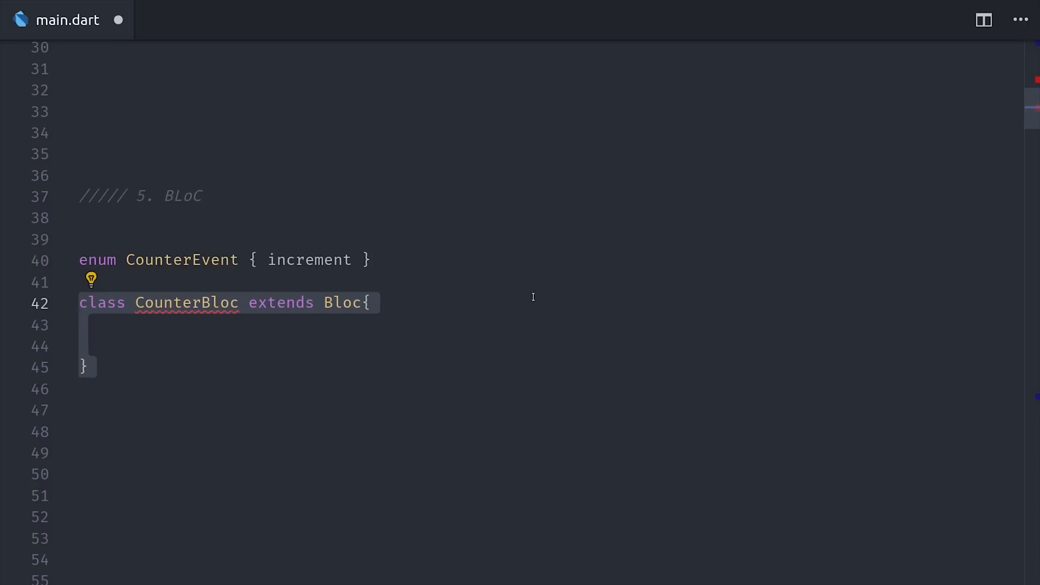
Declare CounterBloc extends Bloc<CounterEvent, int> with an overridden initialState of 0.
type("<CounterEvent>")
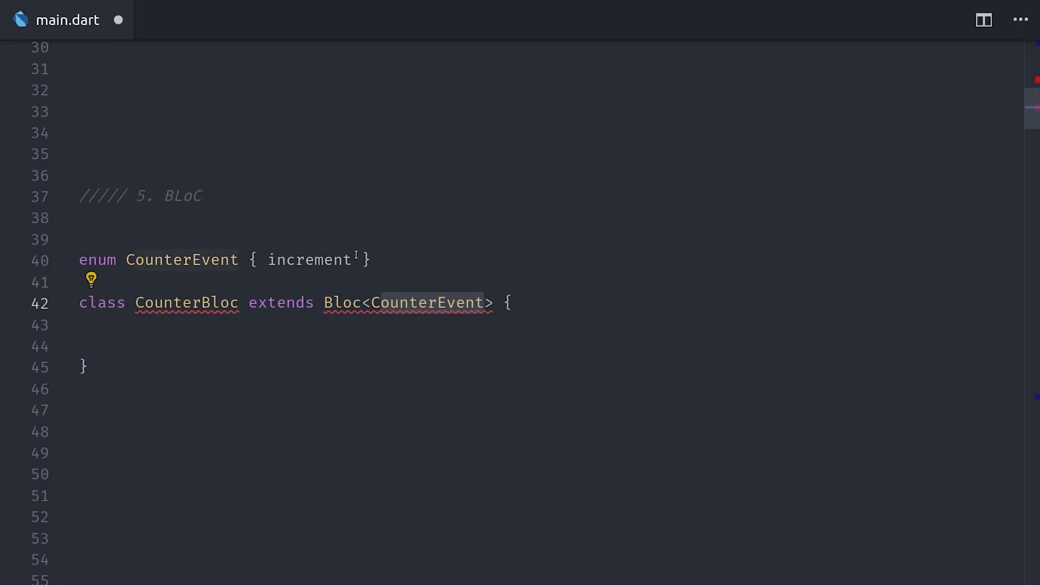
type(", int")
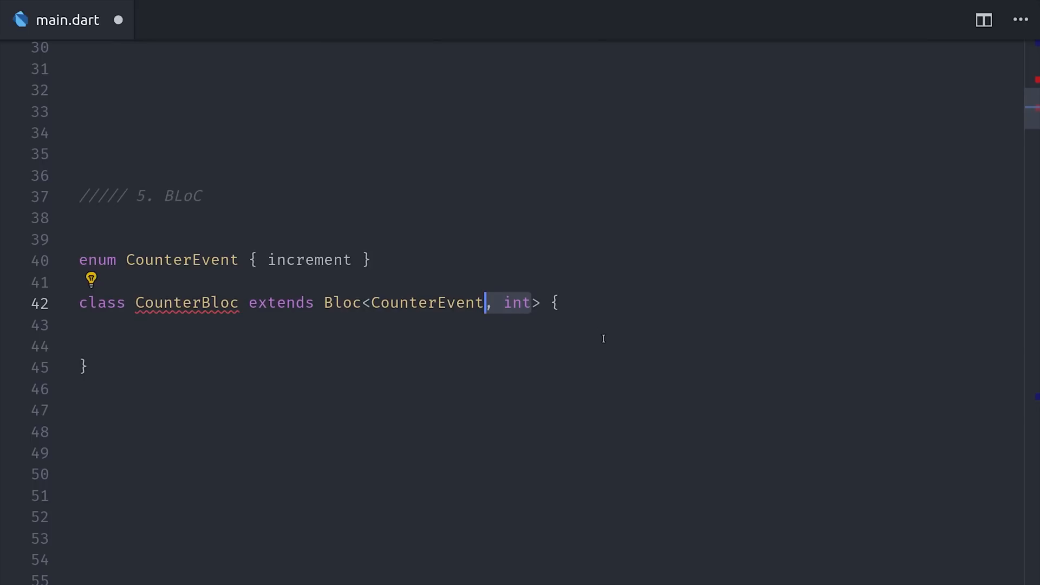
type("@override")
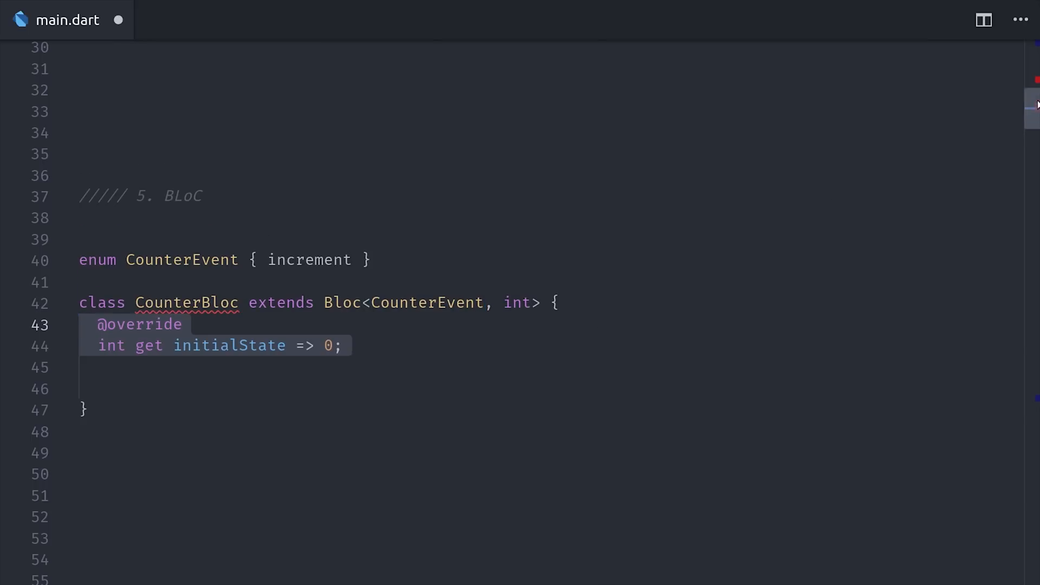
scroll("down", 3)
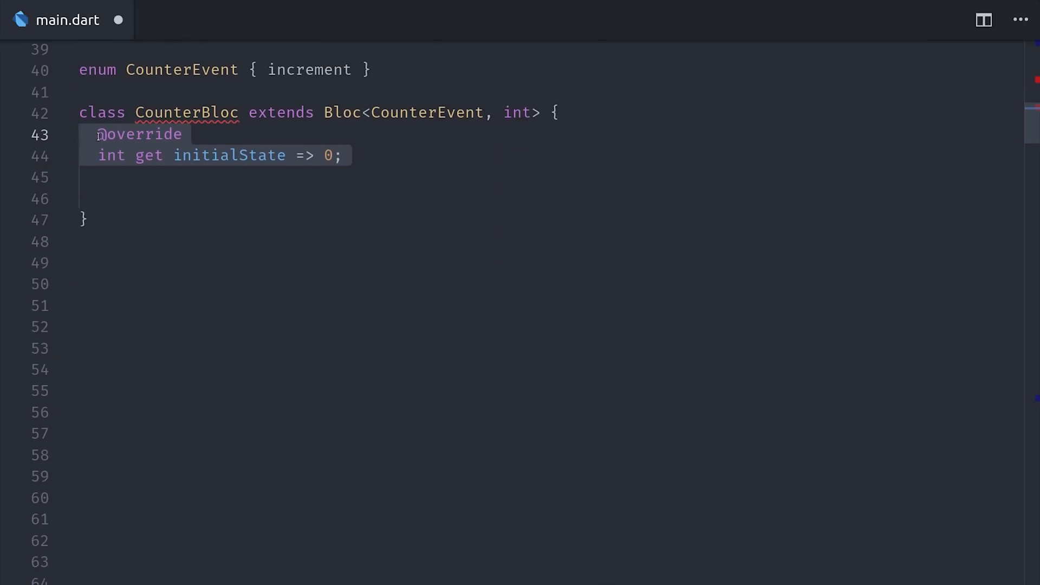
Write mapEventToState(int currentState, CounterEvent event) async* with a switch case for CounterEvent.increment.
type("@override")
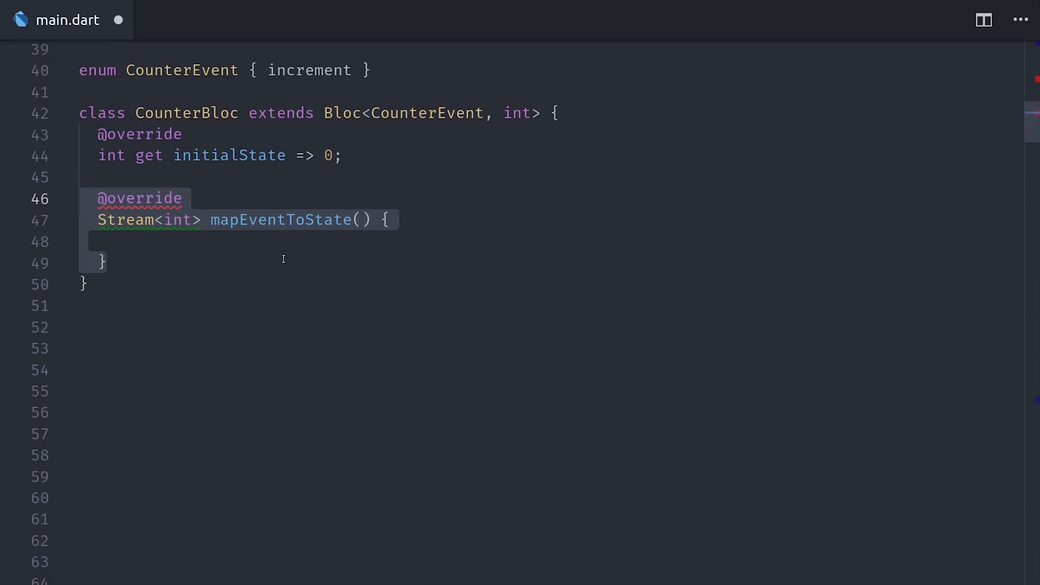
type("int currentState")
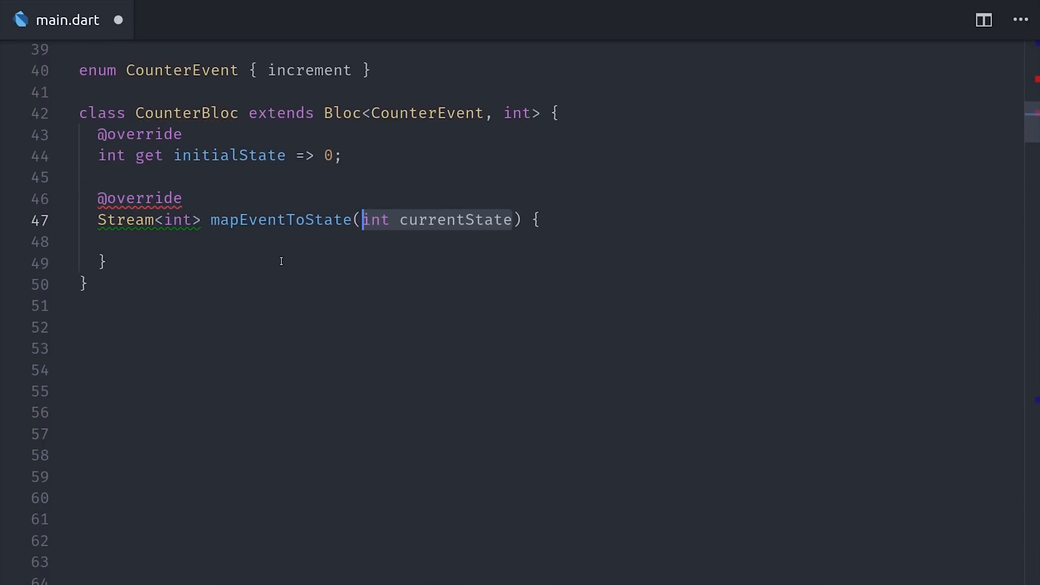
type(", CounterEvent event) async*")
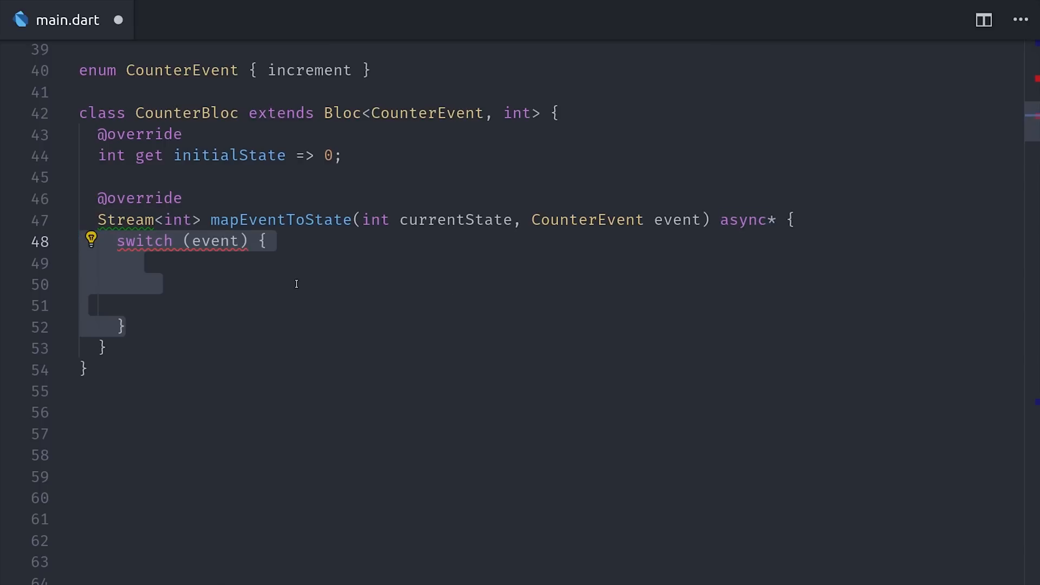
type("case CounterEvent.increment:")
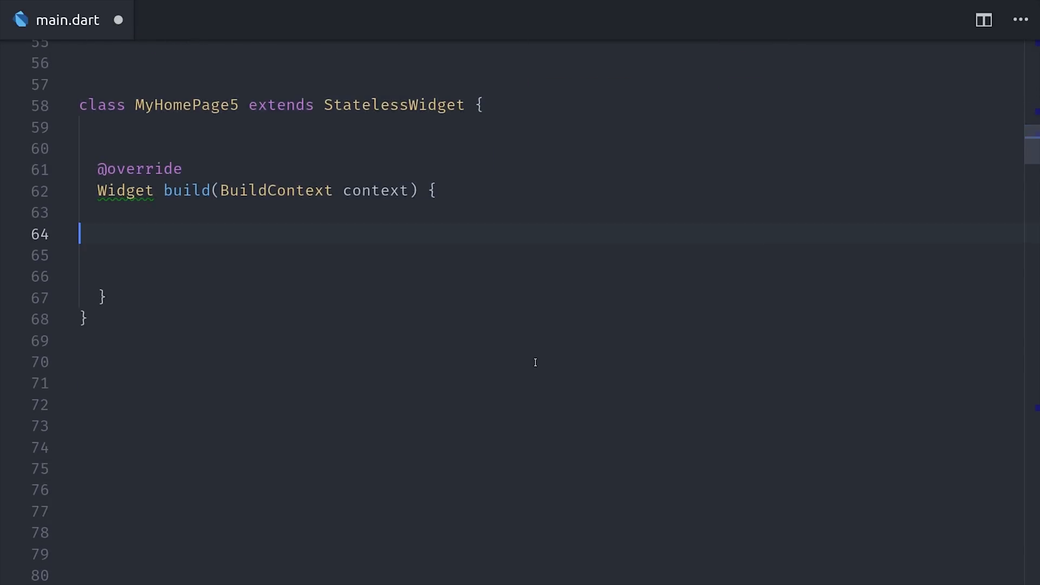
Obtain final _counterBloc via BlocProvider.of<CounterBloc>(context) in MyHomePage5.build.
type("final CounterBloc _counterBloc =")
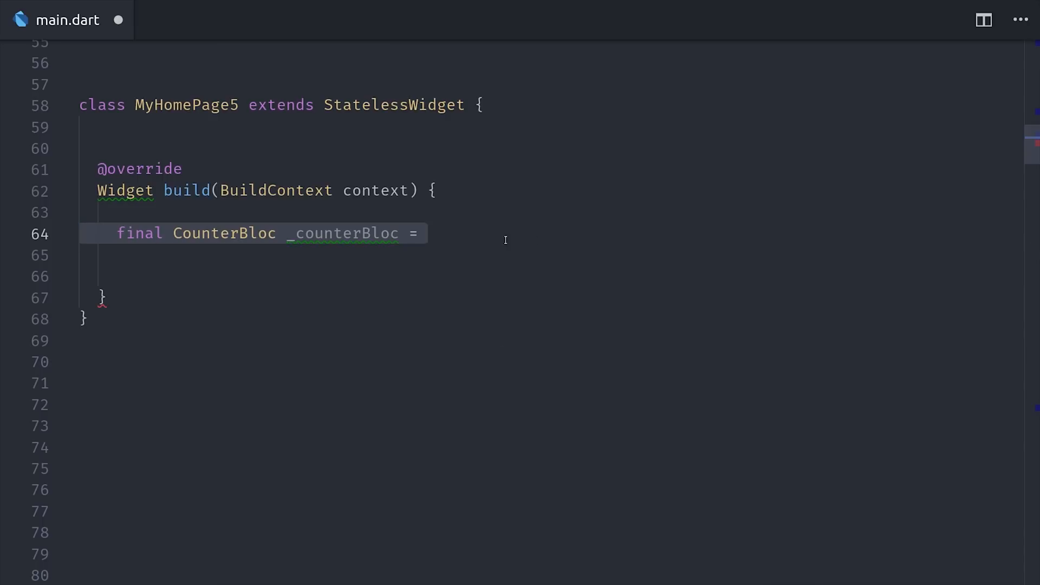
type("BlocProvider.of")
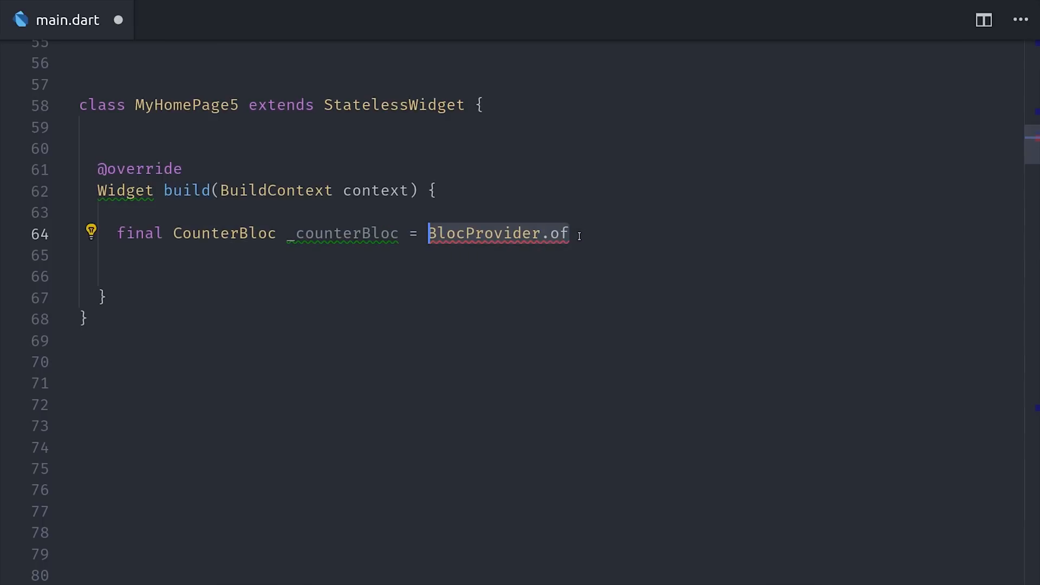
type("<>(context);")
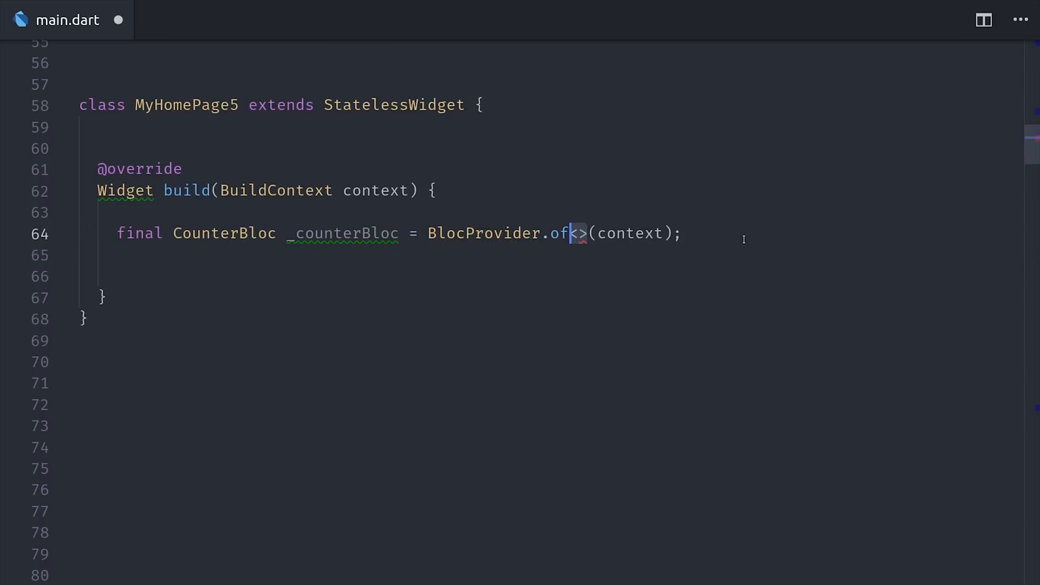
type("CounterBloc")
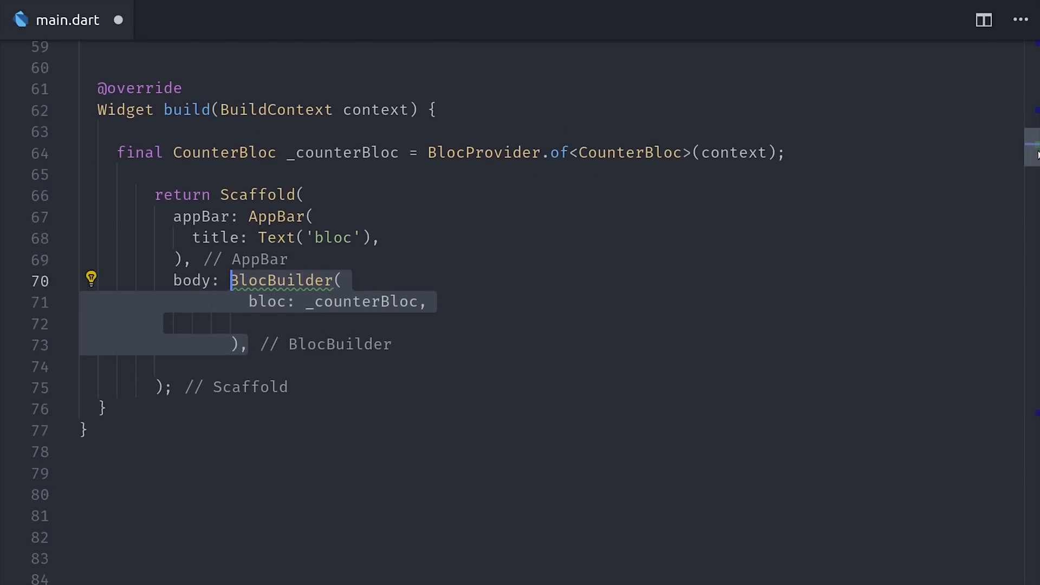
Render the count in a BlocBuilder body and have the FAB dispatch CounterEvent.increment.
scroll("down", 3)
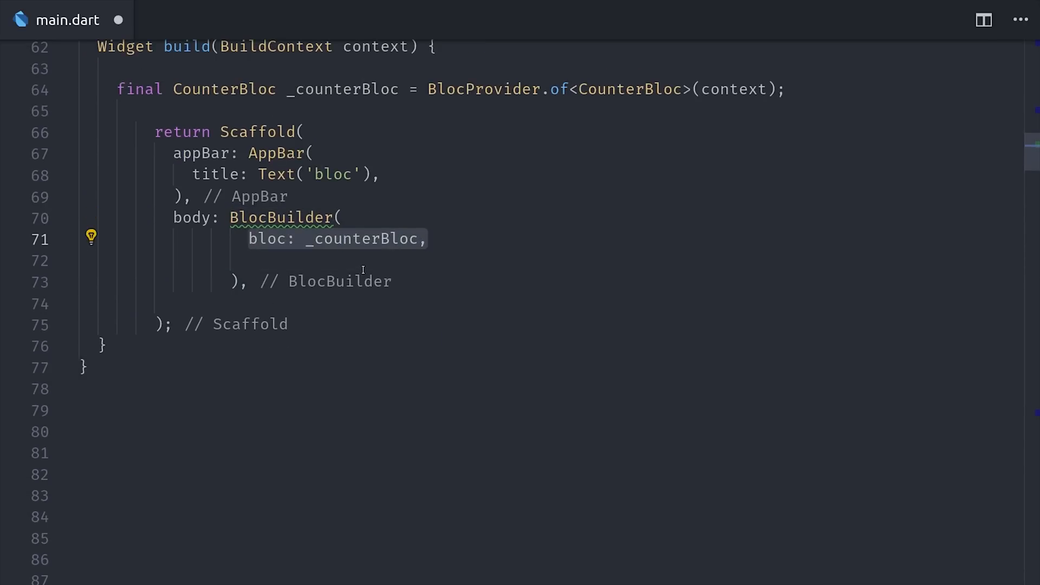
type("builder: (BuildContext context, int count) {")
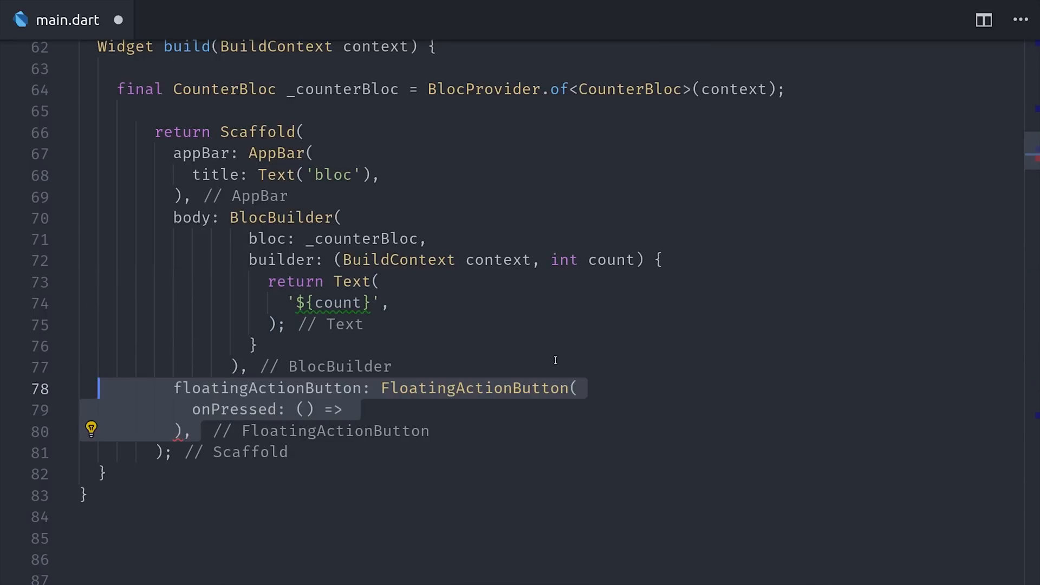
type("_counterBloc.dispatch(),")
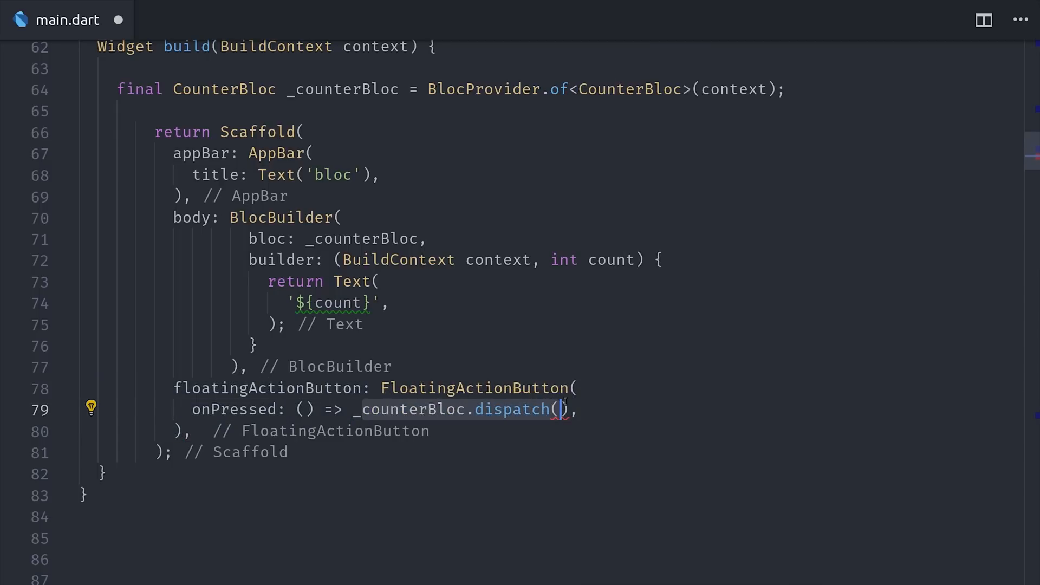
type("CounterEvent.increment")
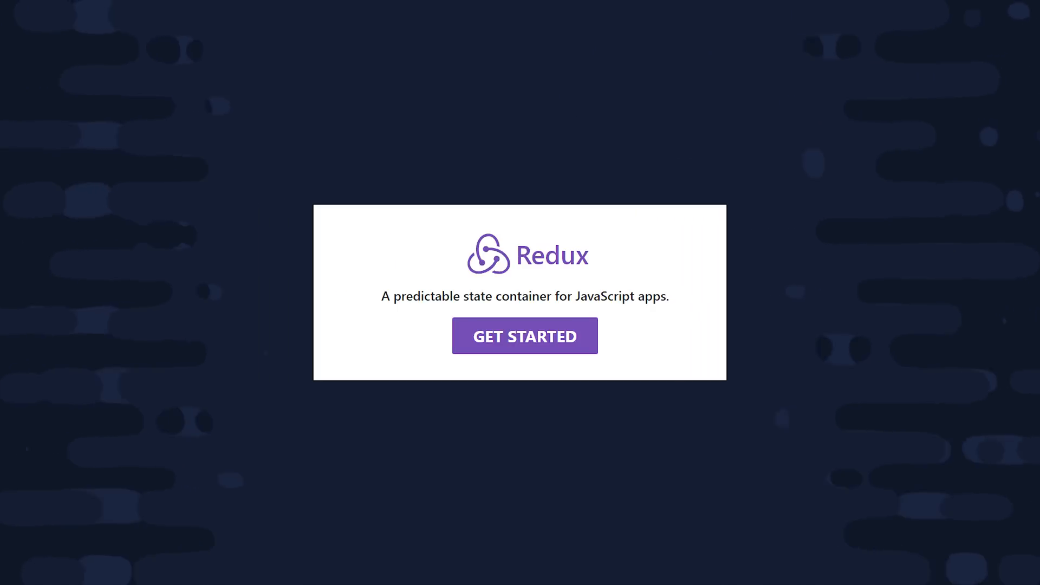
Advance from the Redux slide to the flutter_hooks 0.2.1 page and its useReducer HookWidget counter code.
left_click(524, 336)
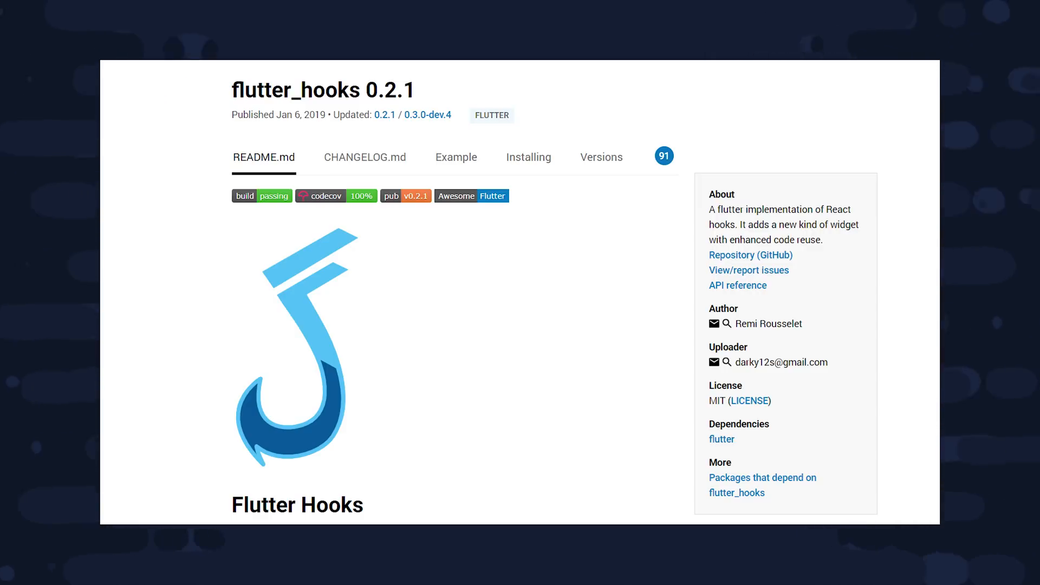
scroll("down", 3)
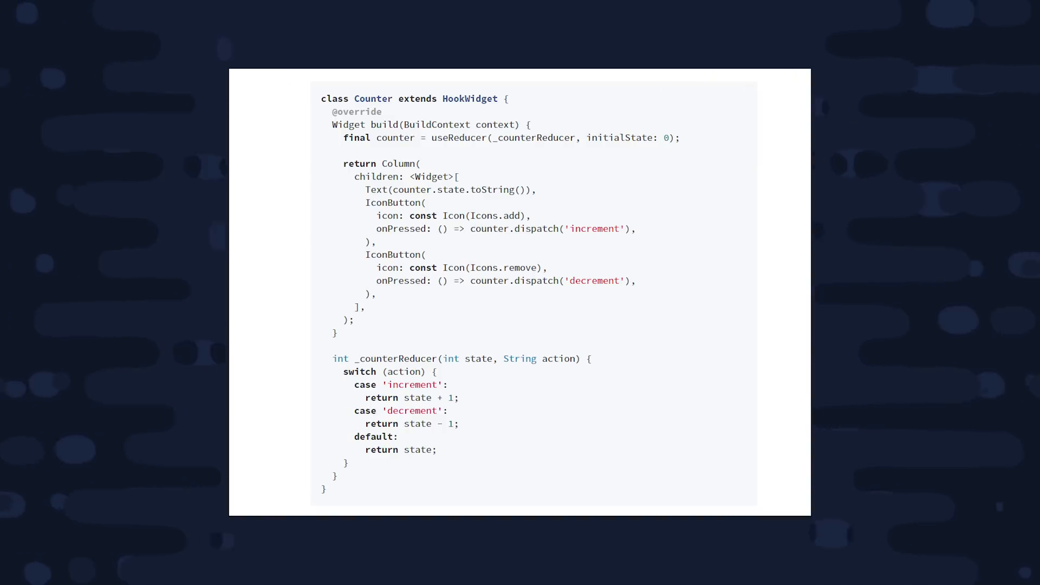